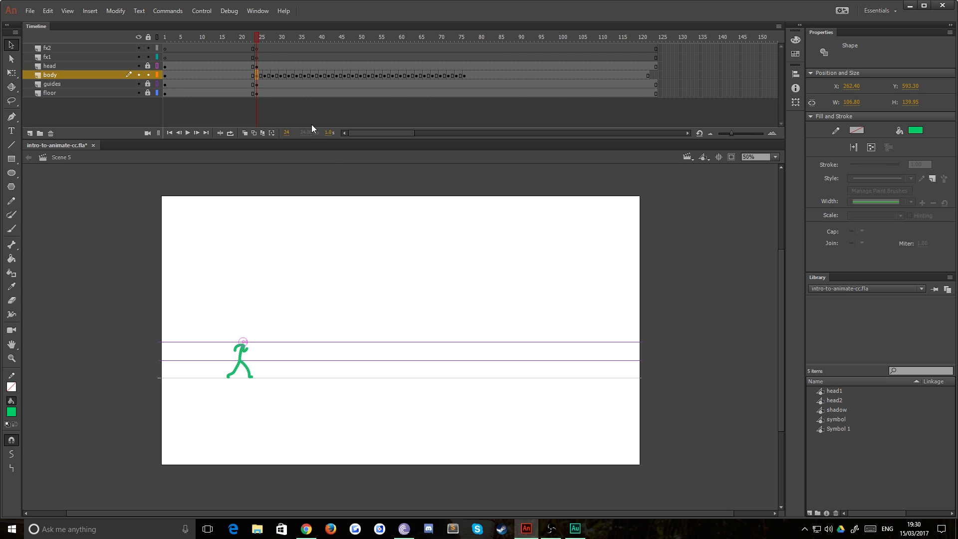
{"action": "mouse_move", "coordinate": [276, 89]}
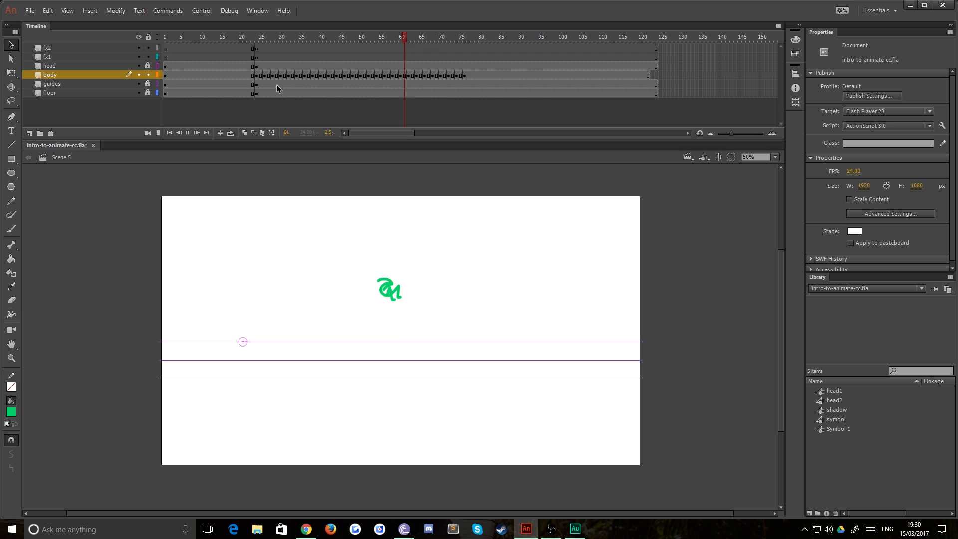
Step: Review the head and body poses through the kick, checking frames out to about 62
{"action": "left_click", "coordinate": [50, 66]}
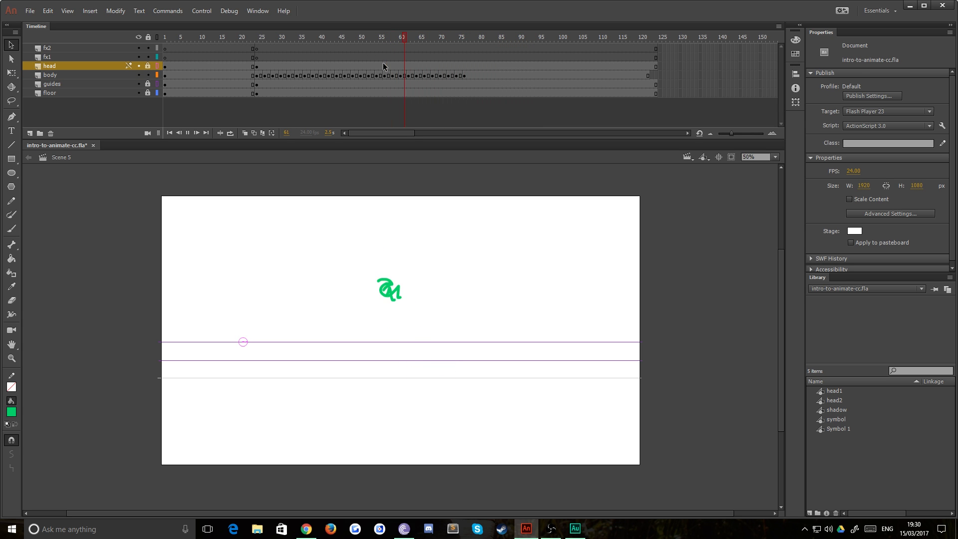
{"action": "left_click", "coordinate": [388, 57]}
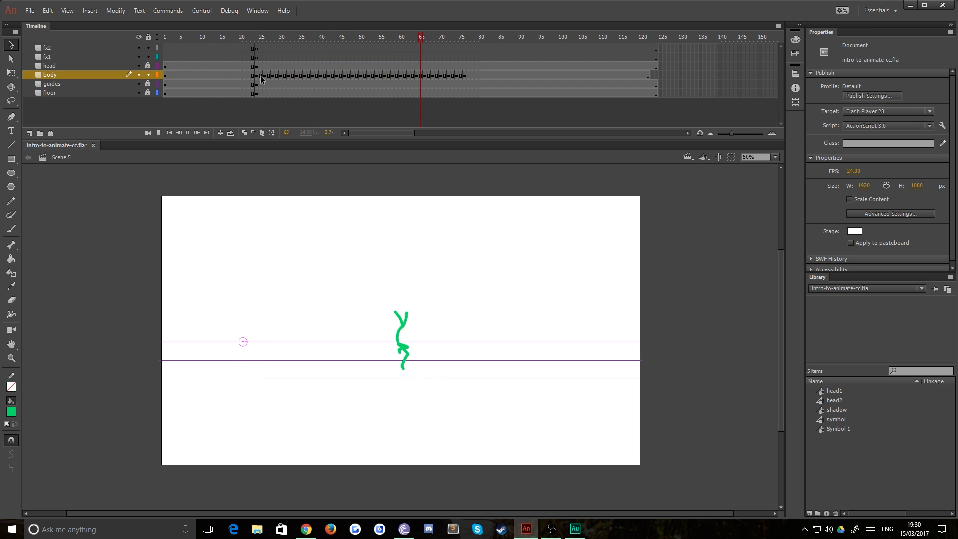
{"action": "left_click", "coordinate": [386, 66]}
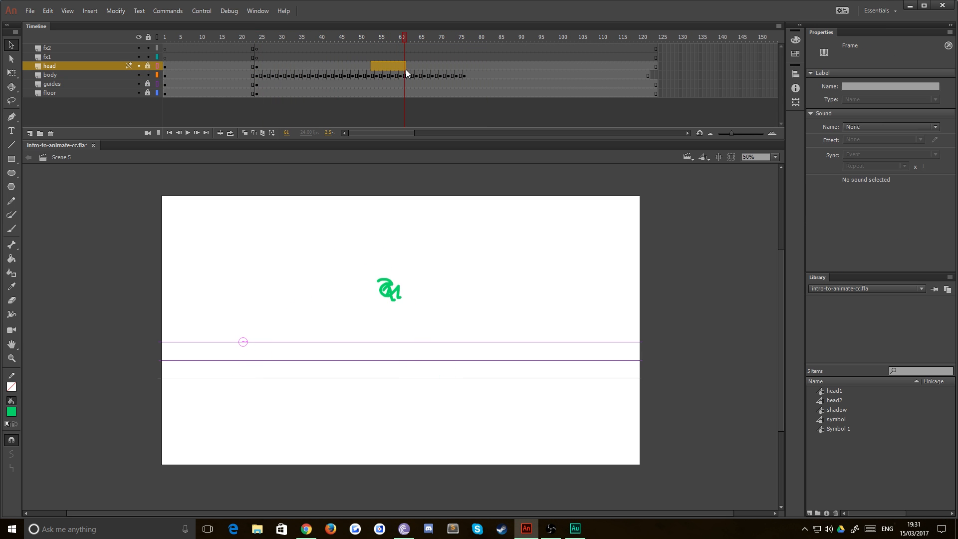
{"action": "left_click", "coordinate": [408, 37]}
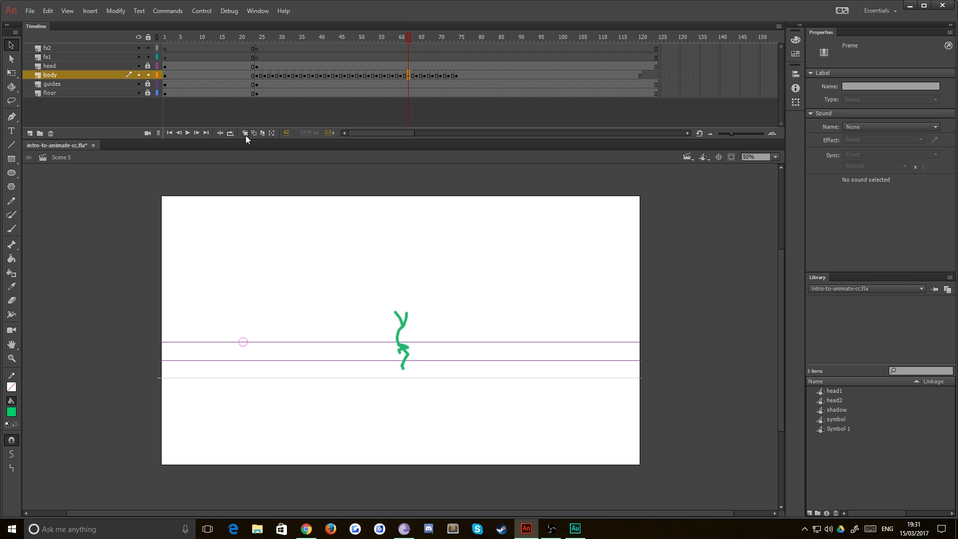
Step: Enable Onion Skin and return the playhead to frame 24 on the head layer
{"action": "left_click", "coordinate": [401, 336]}
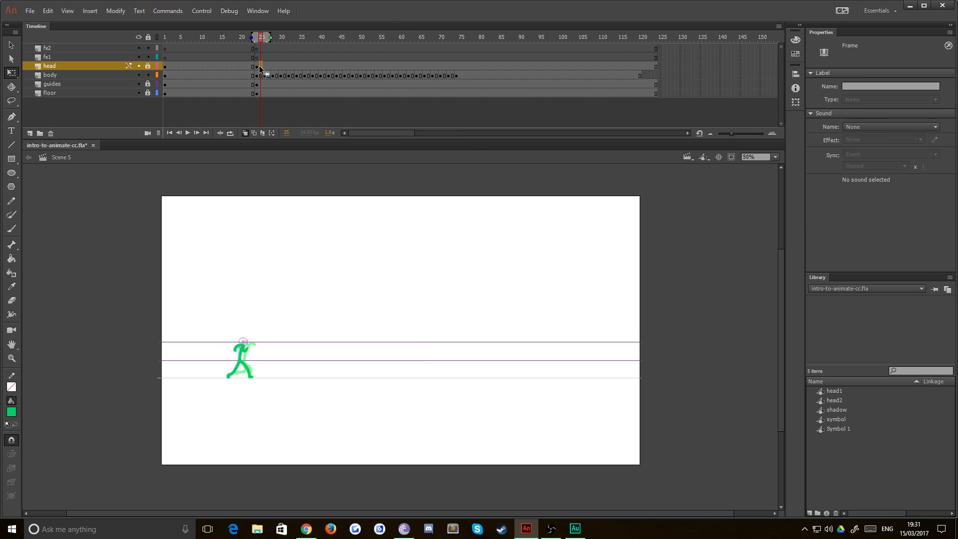
{"action": "left_click", "coordinate": [186, 133]}
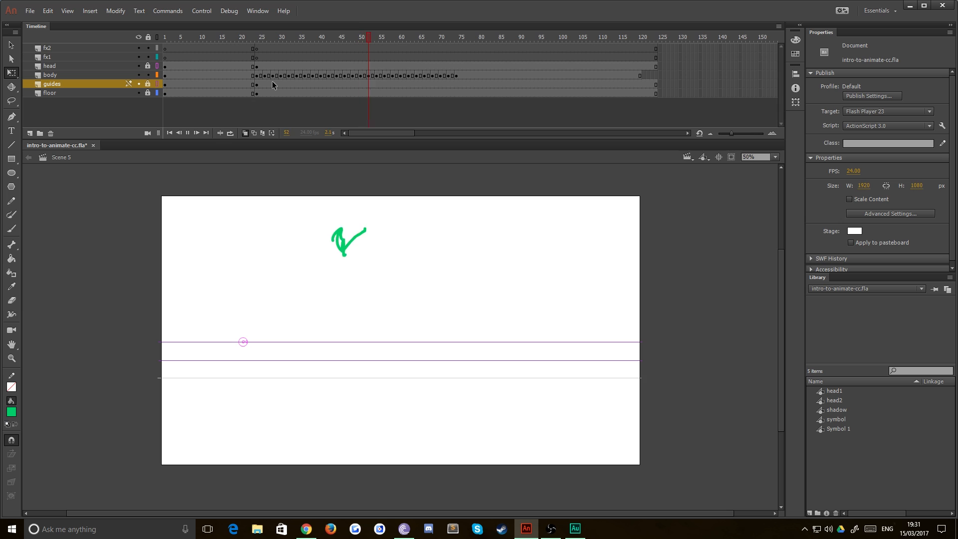
{"action": "left_click", "coordinate": [281, 66]}
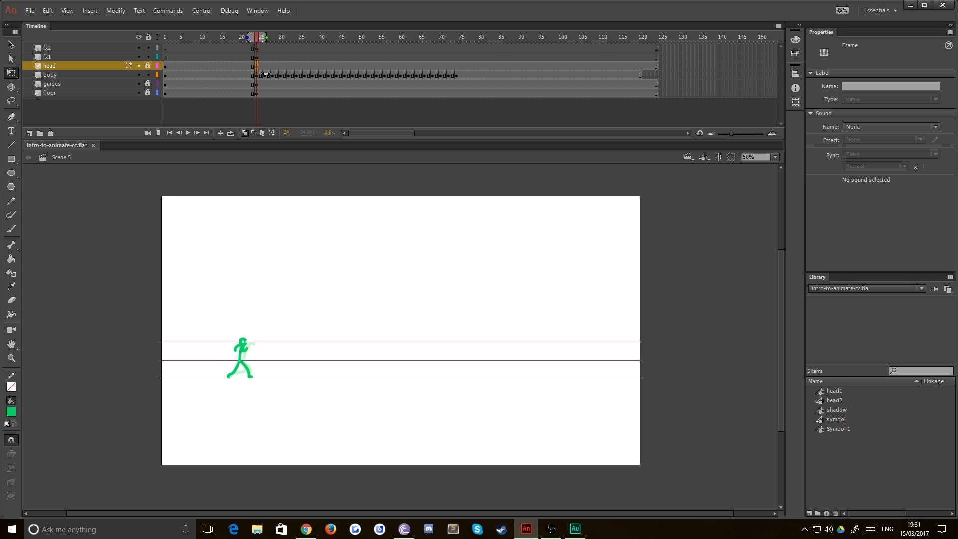
Step: Zoom in to 800%, reposition the frame-24 head in outline view, then show it filled again
{"action": "left_click", "coordinate": [759, 157]}
{"action": "type", "text": "200"}
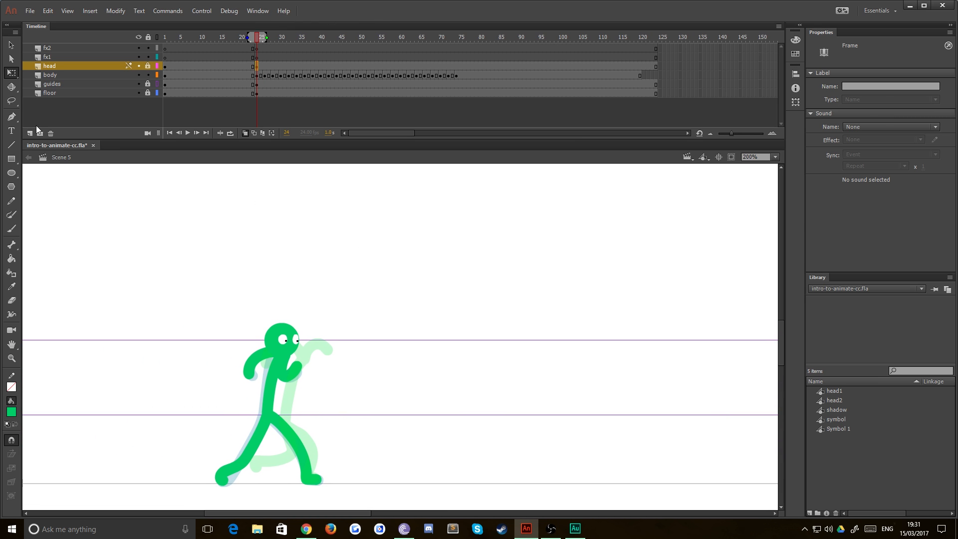
{"action": "left_click", "coordinate": [263, 363]}
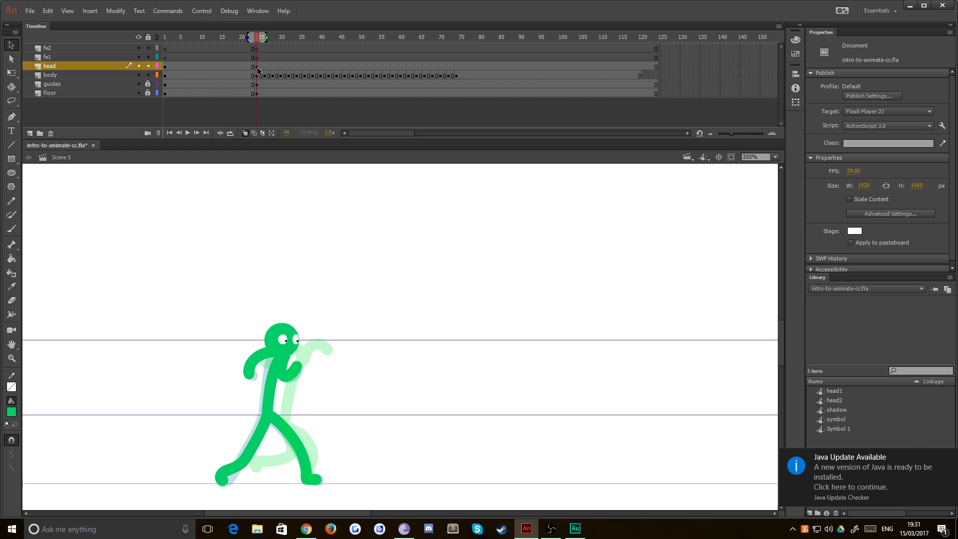
{"action": "left_click", "coordinate": [257, 66]}
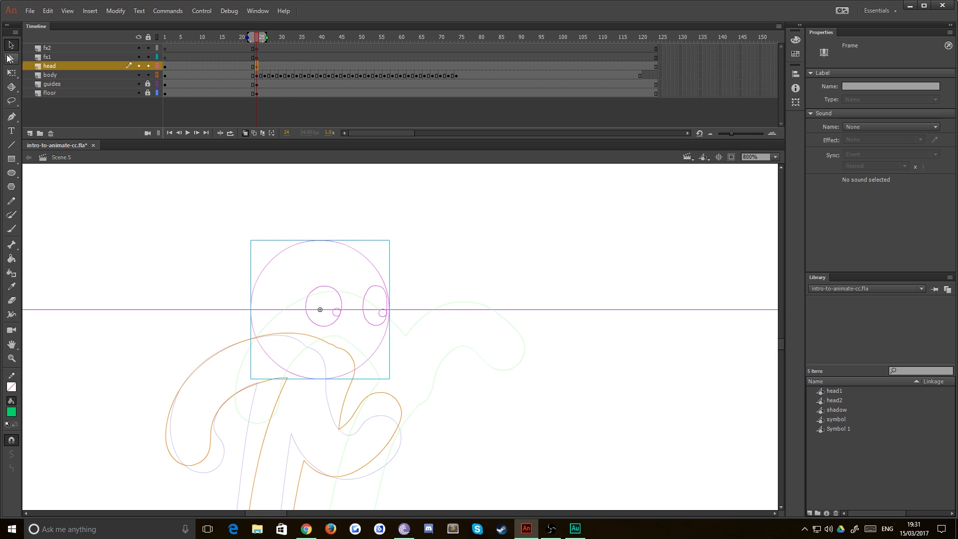
{"action": "left_click", "coordinate": [319, 309]}
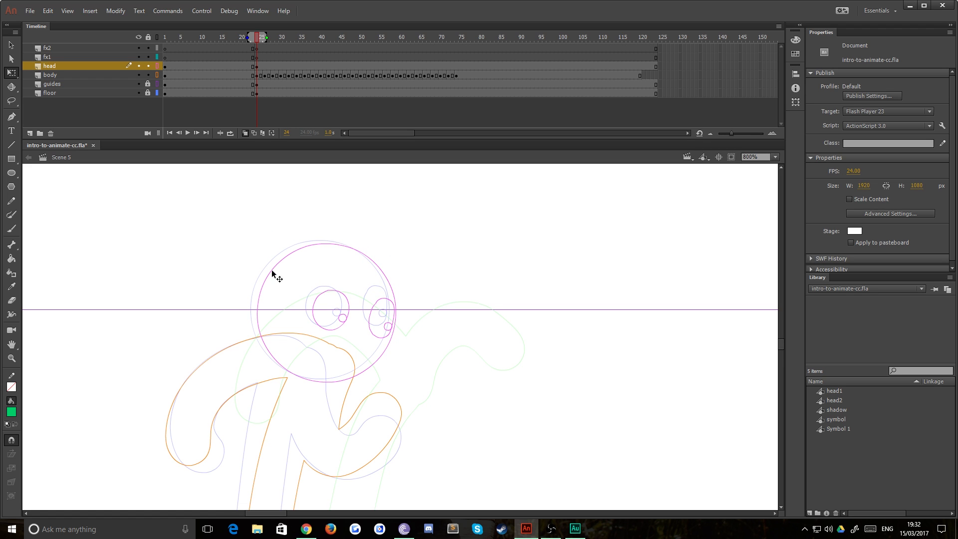
{"action": "left_click", "coordinate": [330, 305]}
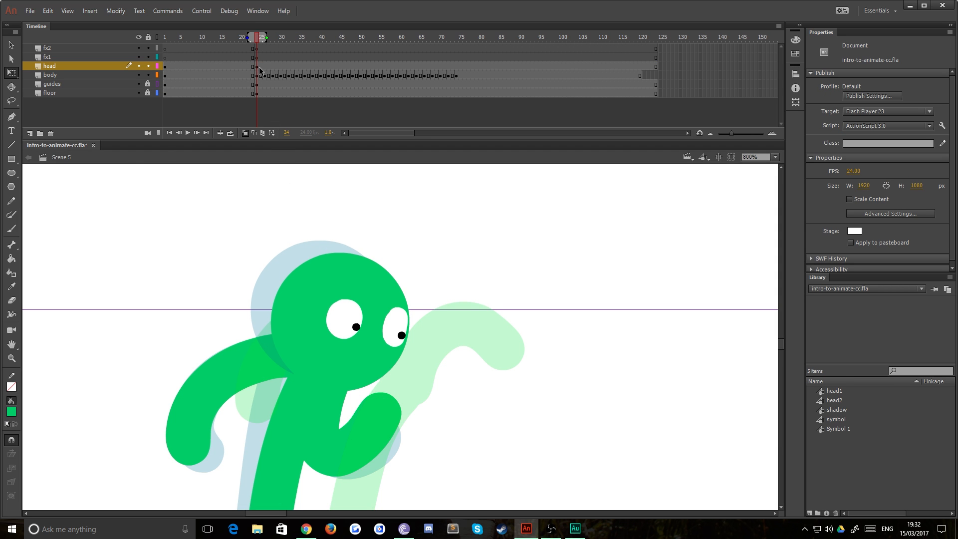
Step: Rotate and nudge the head2 instance onto the bent neck on keyframes 30 through 46
{"action": "left_click", "coordinate": [264, 37]}
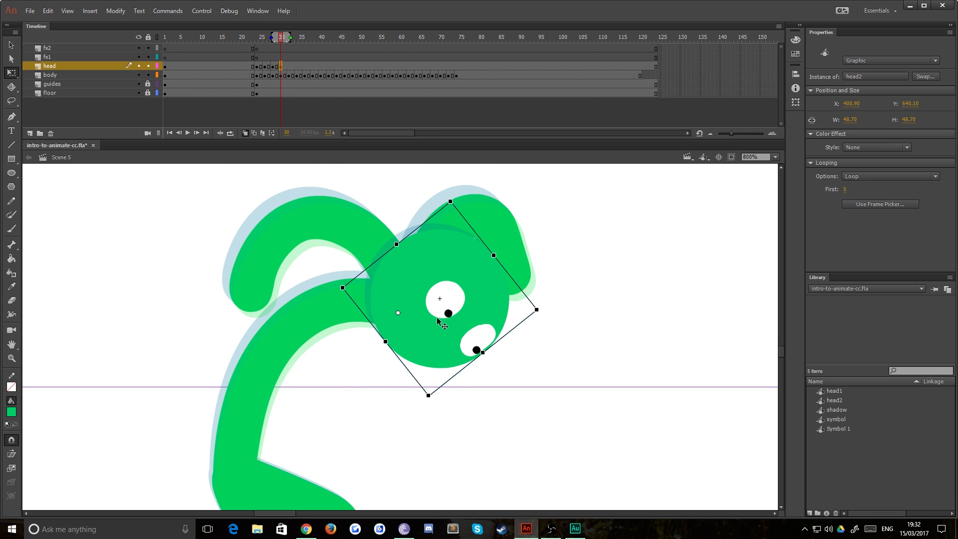
{"action": "left_click_drag", "start_coordinate": [428, 395], "coordinate": [406, 401]}
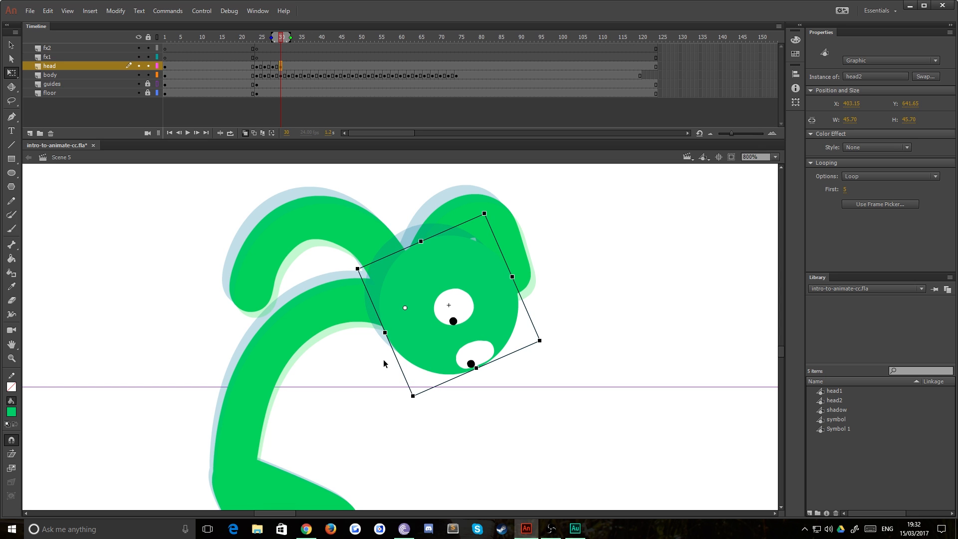
{"action": "mouse_move", "coordinate": [291, 70]}
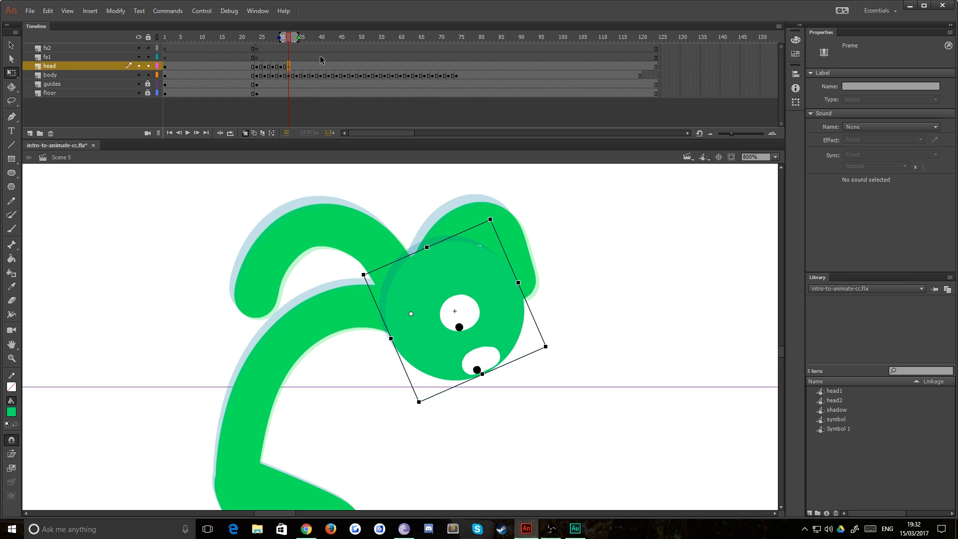
{"action": "mouse_move", "coordinate": [298, 70]}
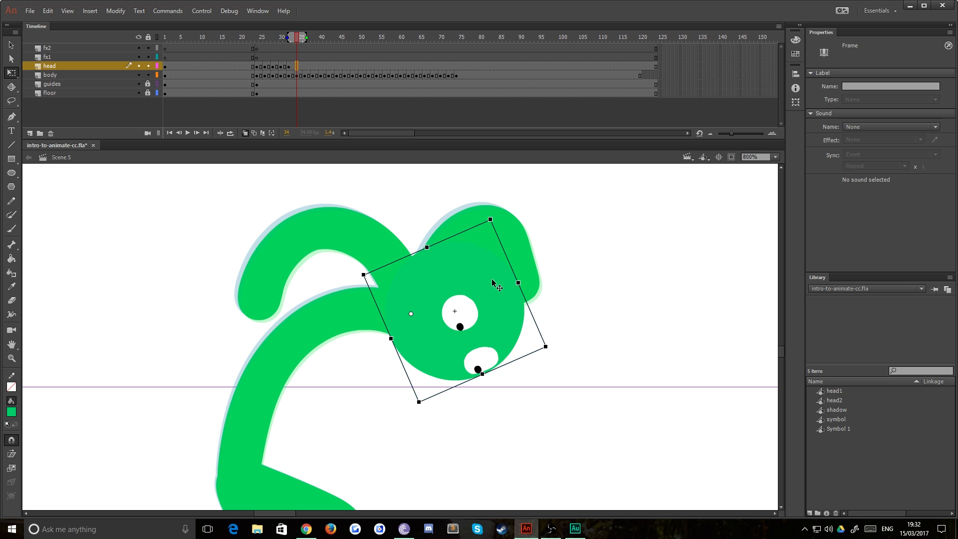
{"action": "left_click_drag", "start_coordinate": [489, 220], "coordinate": [495, 226]}
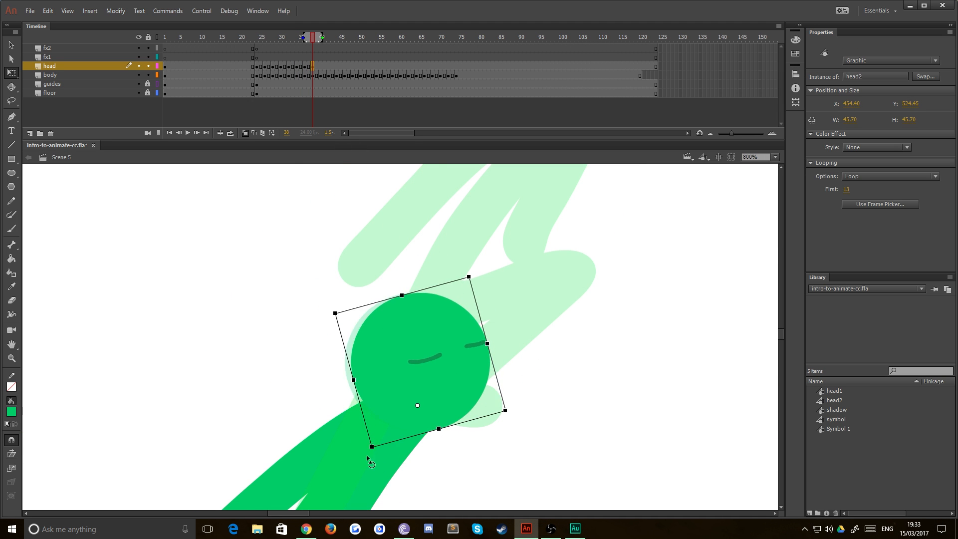
{"action": "left_click", "coordinate": [320, 37]}
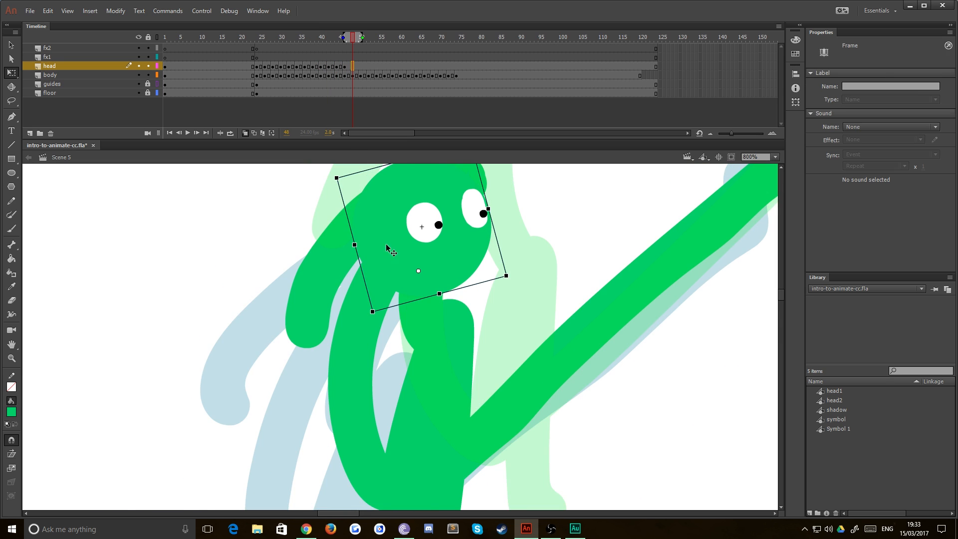
{"action": "left_click", "coordinate": [370, 37]}
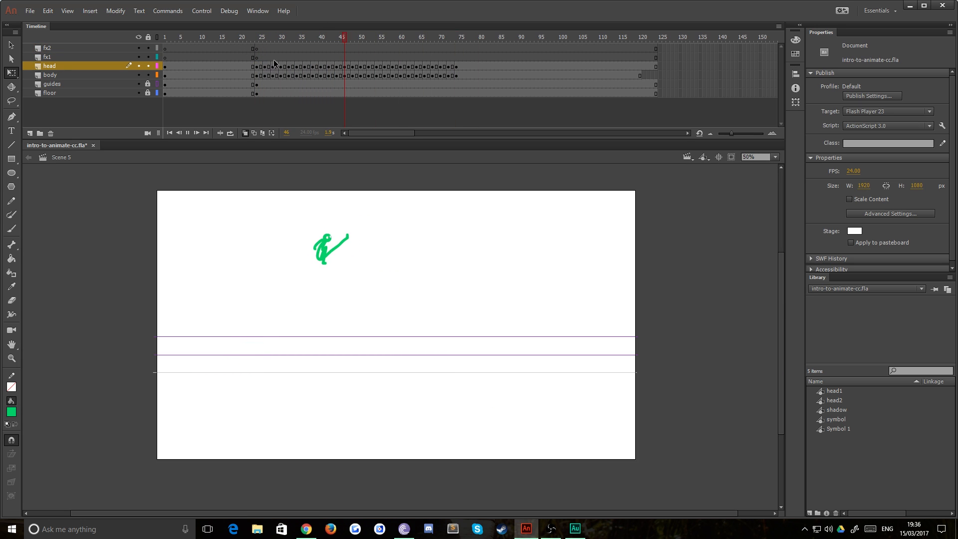
Step: Play and scrub through the head animation, then move to frame 24 on the fx1 layer at 200%
{"action": "left_click", "coordinate": [520, 37]}
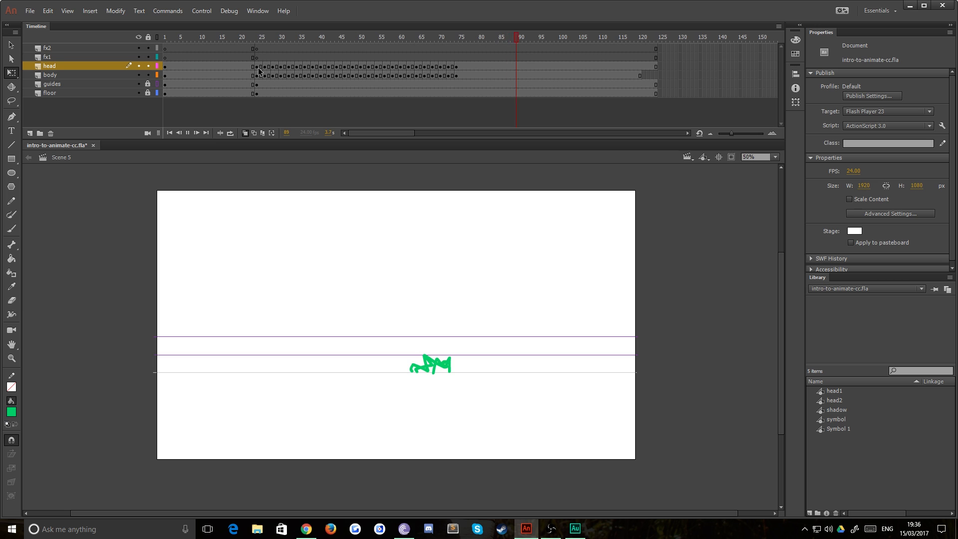
{"action": "left_click", "coordinate": [349, 37]}
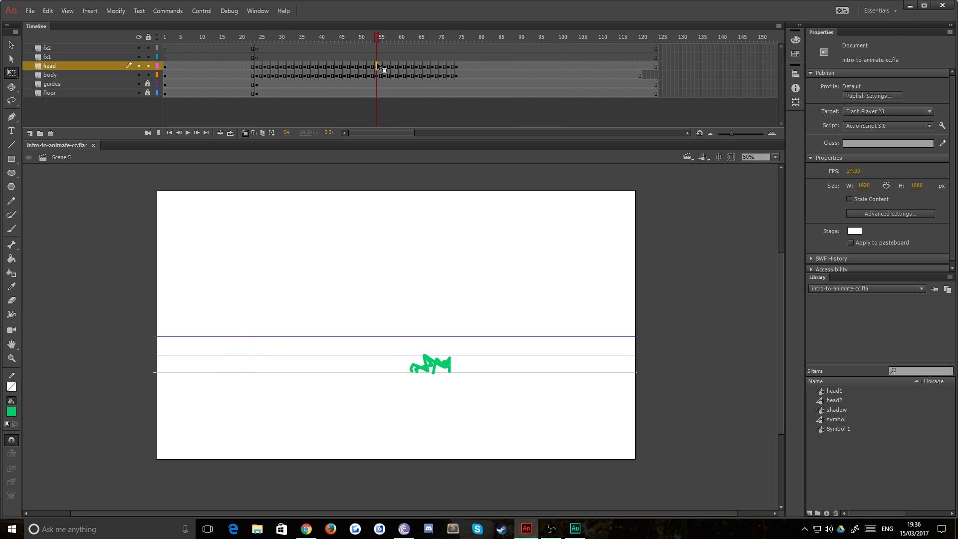
{"action": "left_click", "coordinate": [424, 57]}
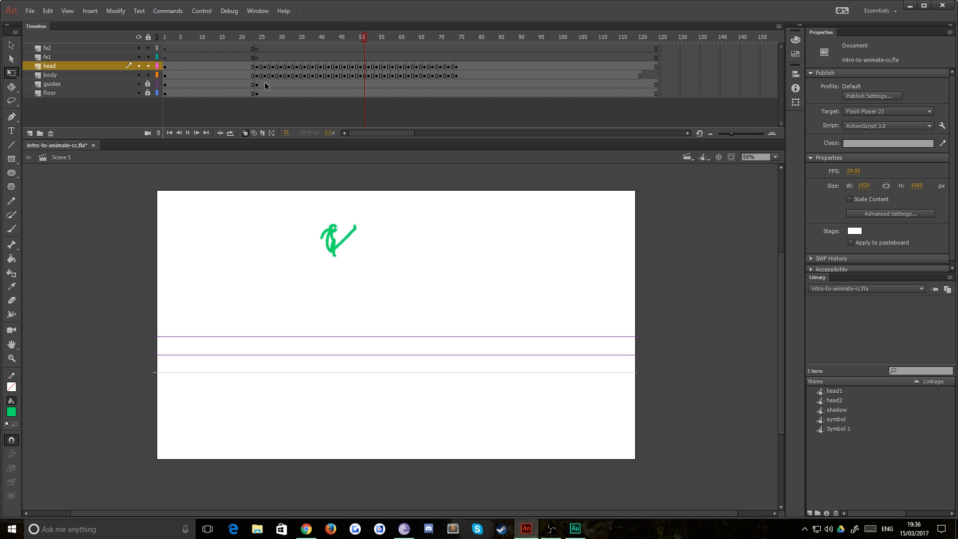
{"action": "left_click", "coordinate": [532, 37]}
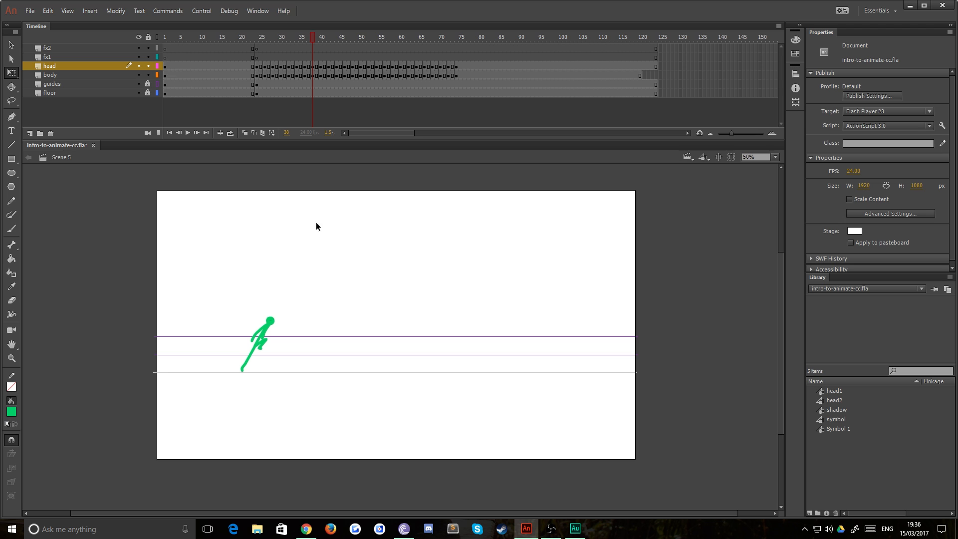
{"action": "mouse_move", "coordinate": [311, 58]}
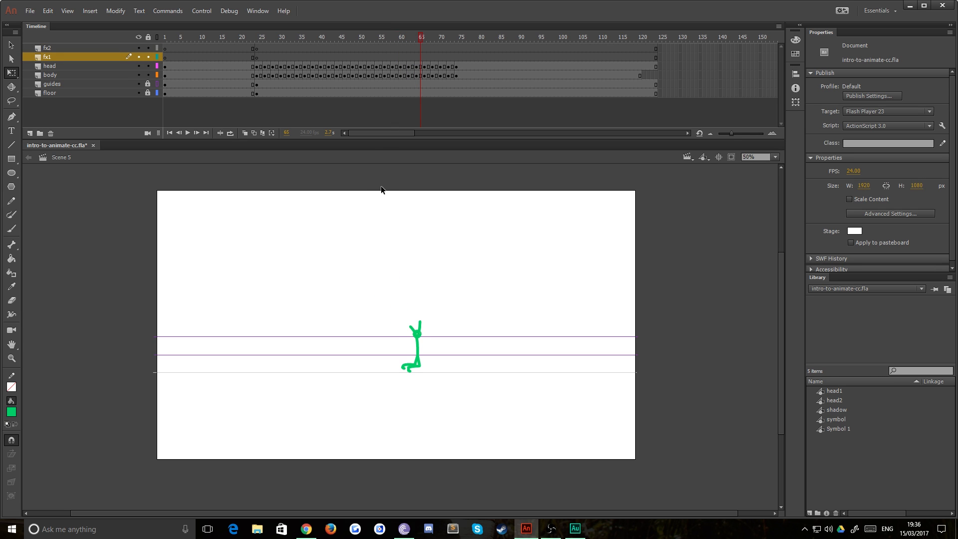
{"action": "left_click", "coordinate": [455, 57]}
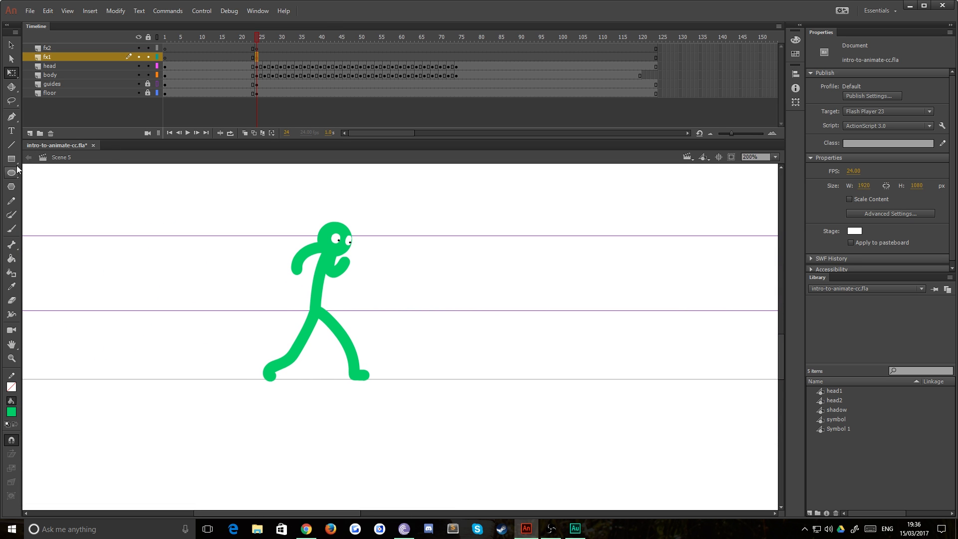
Step: Draw a dark grey, strokeless oval shadow under the character's feet with the Oval tool
{"action": "left_click", "coordinate": [10, 172]}
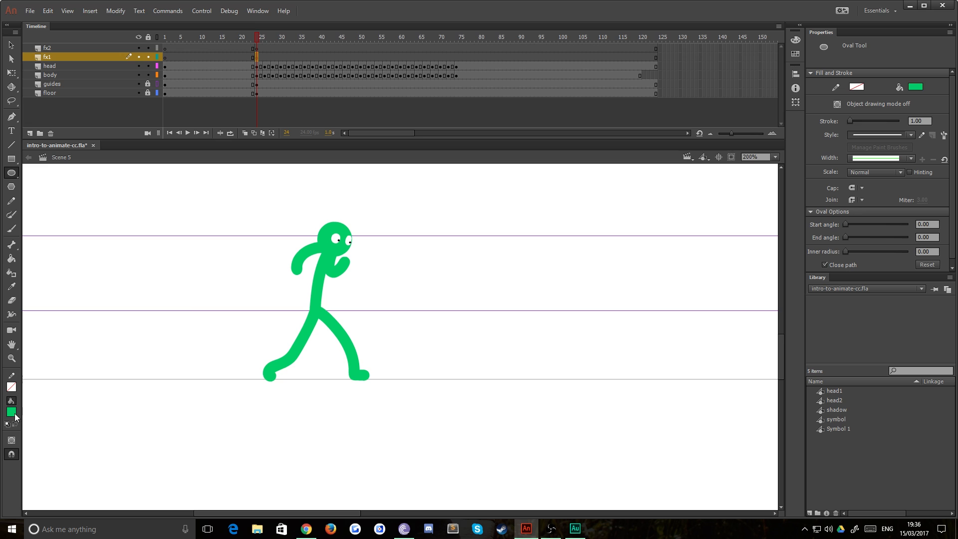
{"action": "left_click", "coordinate": [11, 411]}
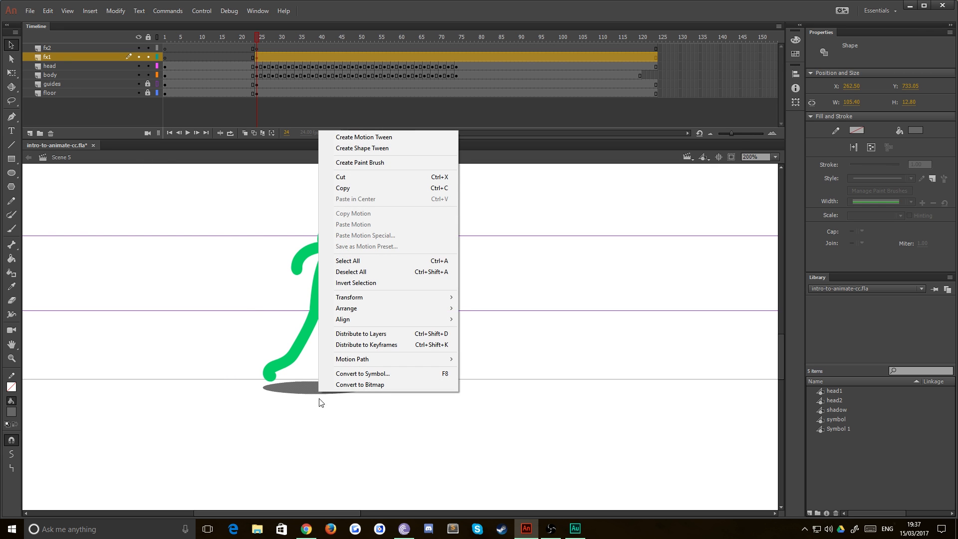
Step: Convert the shadow oval to a Movie Clip symbol named shadow2
{"action": "left_click", "coordinate": [362, 373]}
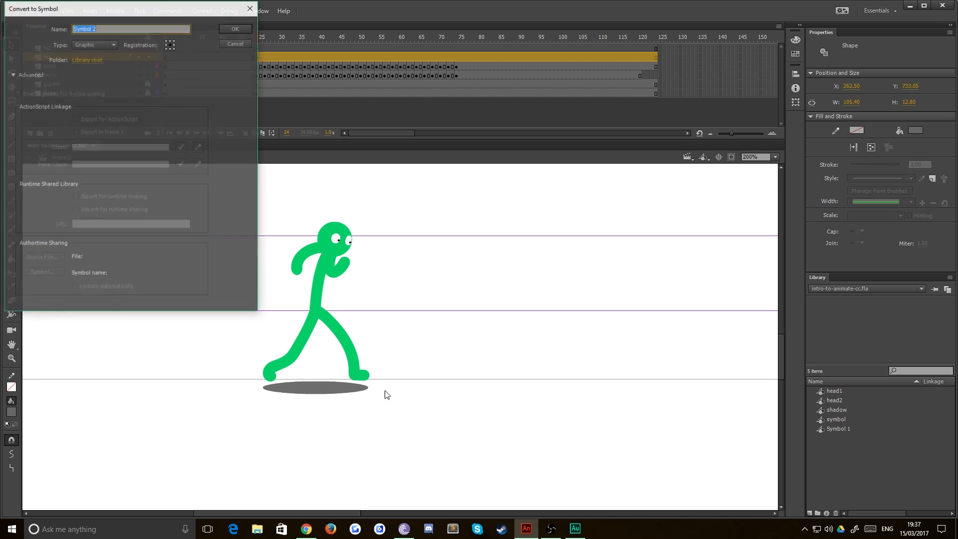
{"action": "left_click_drag", "start_coordinate": [34, 9], "coordinate": [267, 130]}
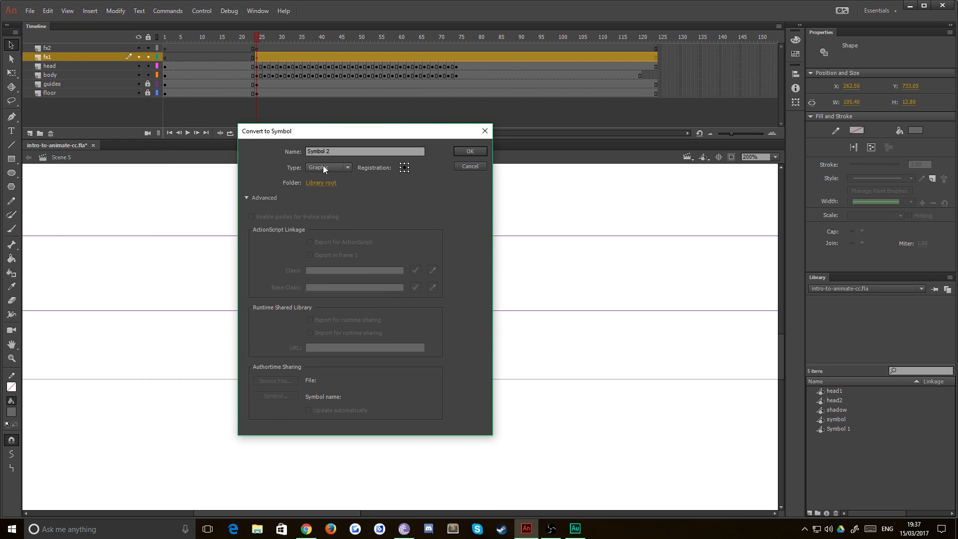
{"action": "left_click", "coordinate": [328, 168]}
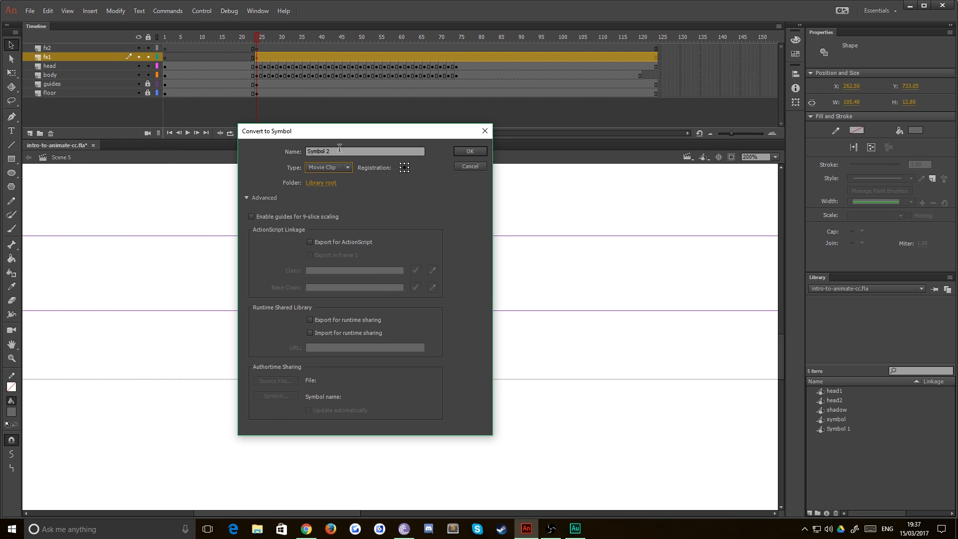
{"action": "left_click", "coordinate": [365, 151]}
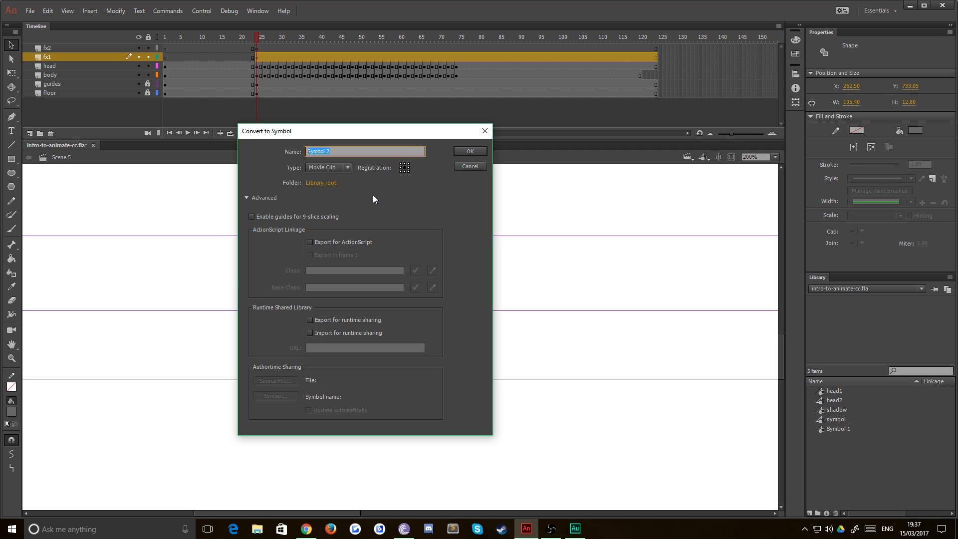
{"action": "type", "text": "shadow2"}
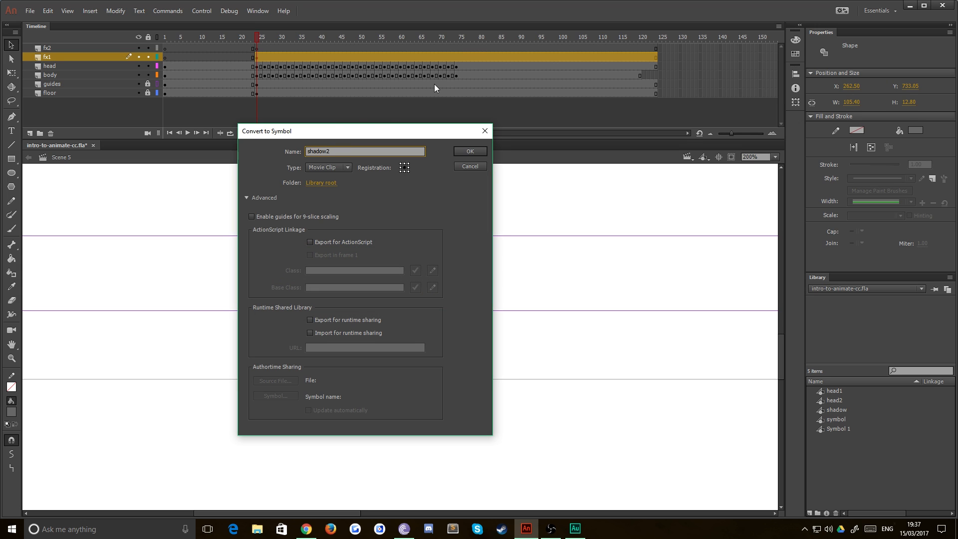
{"action": "left_click", "coordinate": [469, 150]}
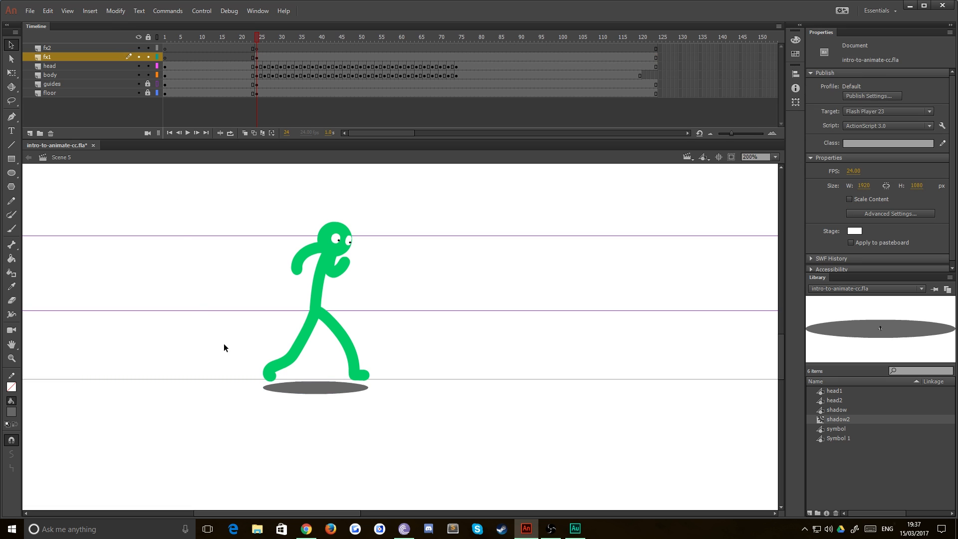
Step: Rename fx1 to shadow, move it below the body layer, and nudge the shadow lower
{"action": "left_click", "coordinate": [315, 382]}
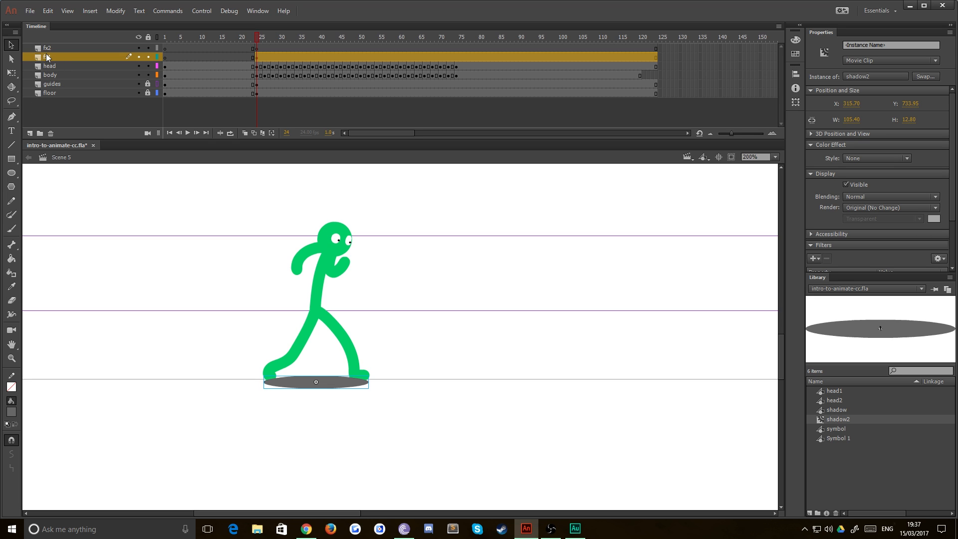
{"action": "double_click", "coordinate": [49, 55]}
{"action": "type", "text": "shadow"}
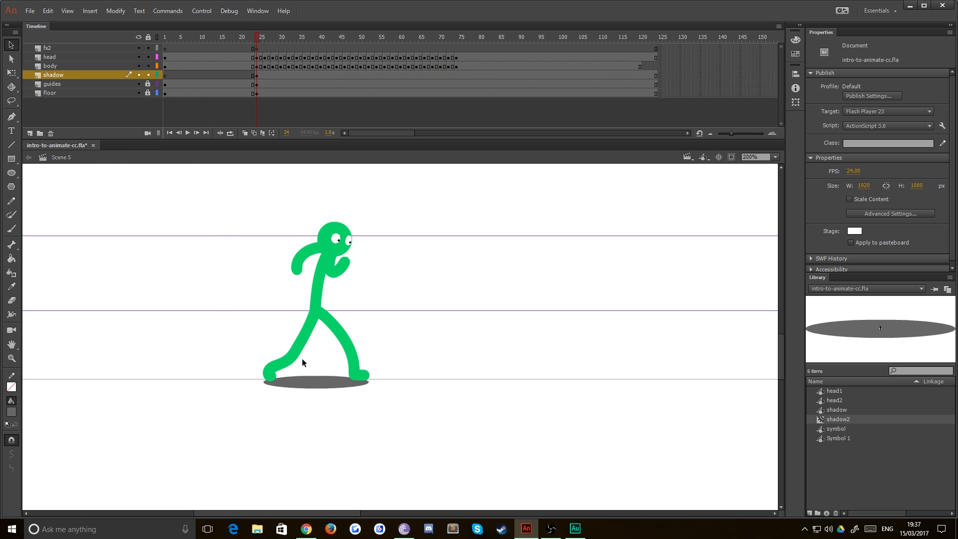
{"action": "left_click", "coordinate": [317, 381]}
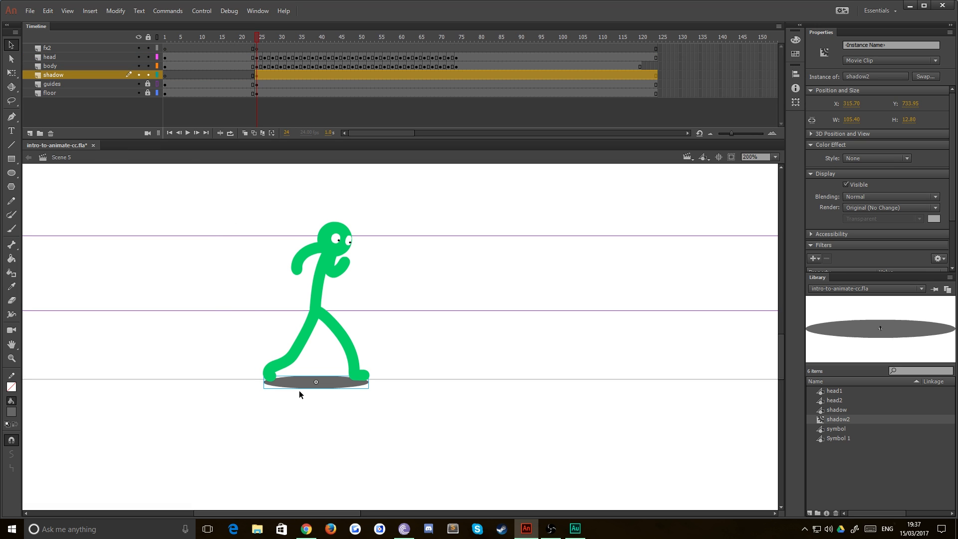
{"action": "left_click", "coordinate": [290, 413]}
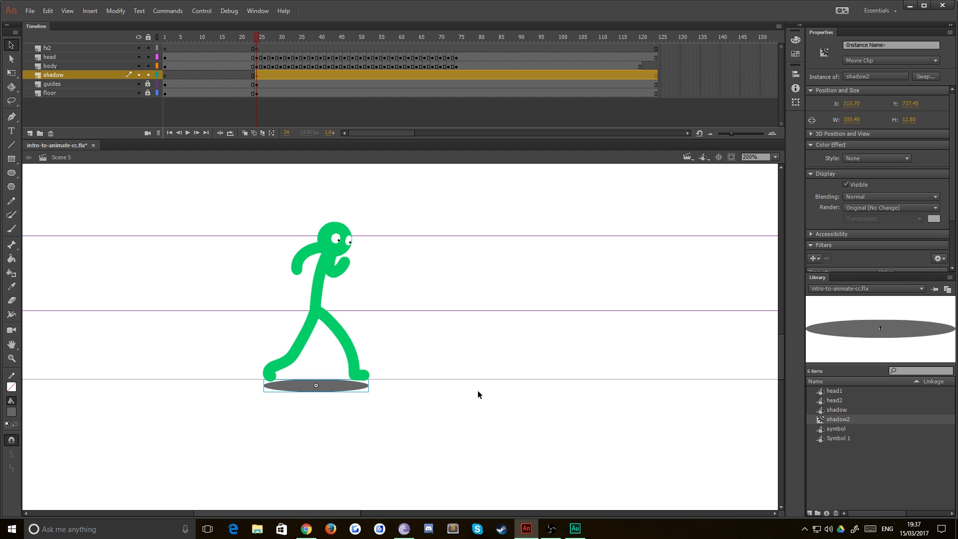
{"action": "mouse_move", "coordinate": [821, 193]}
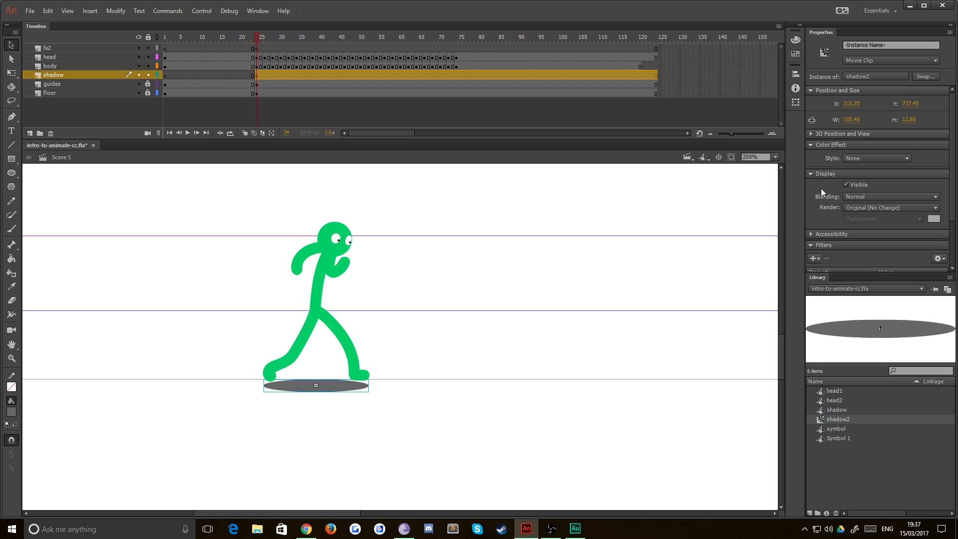
{"action": "mouse_move", "coordinate": [822, 254]}
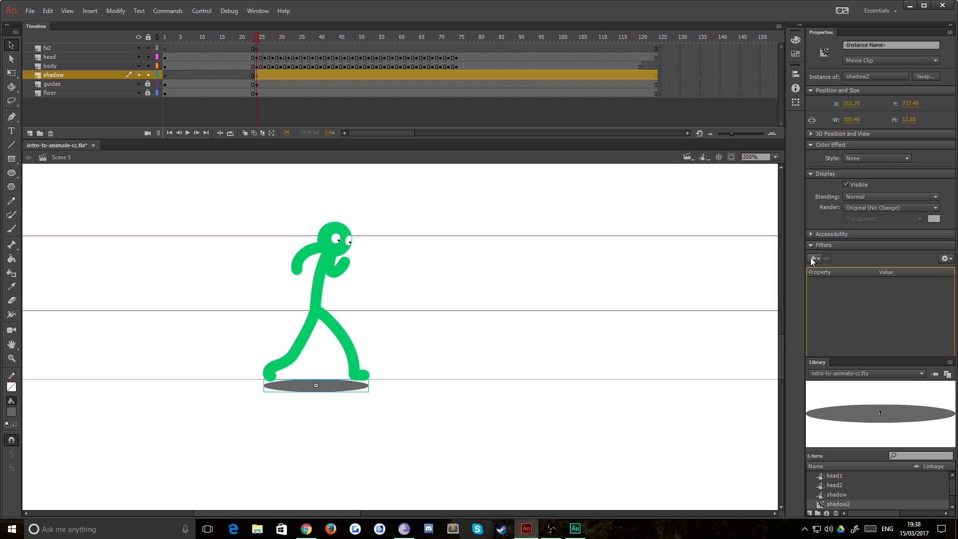
Step: Add a Blur filter at 20 px to shadow2 and set its Color Effect style to Alpha
{"action": "left_click", "coordinate": [815, 259]}
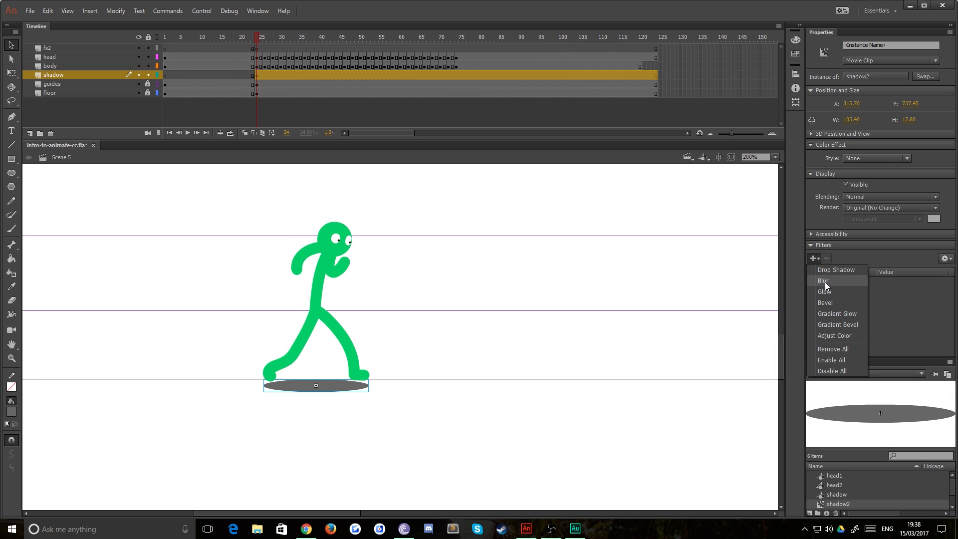
{"action": "left_click", "coordinate": [824, 281]}
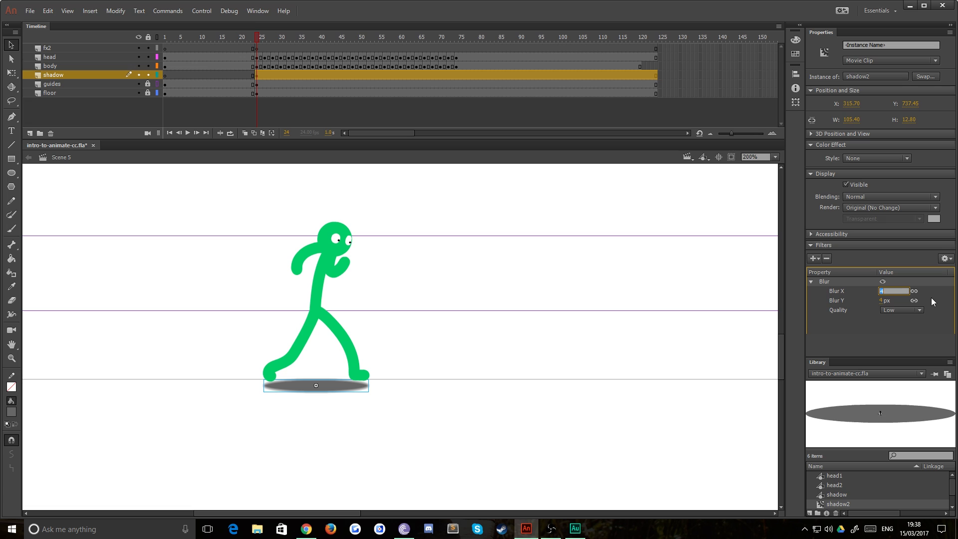
{"action": "type", "text": "10"}
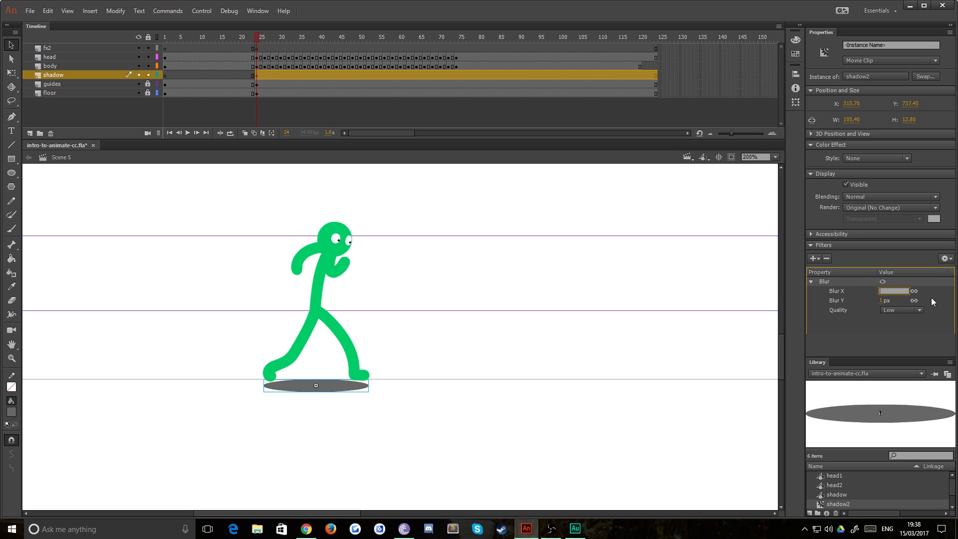
{"action": "type", "text": "20"}
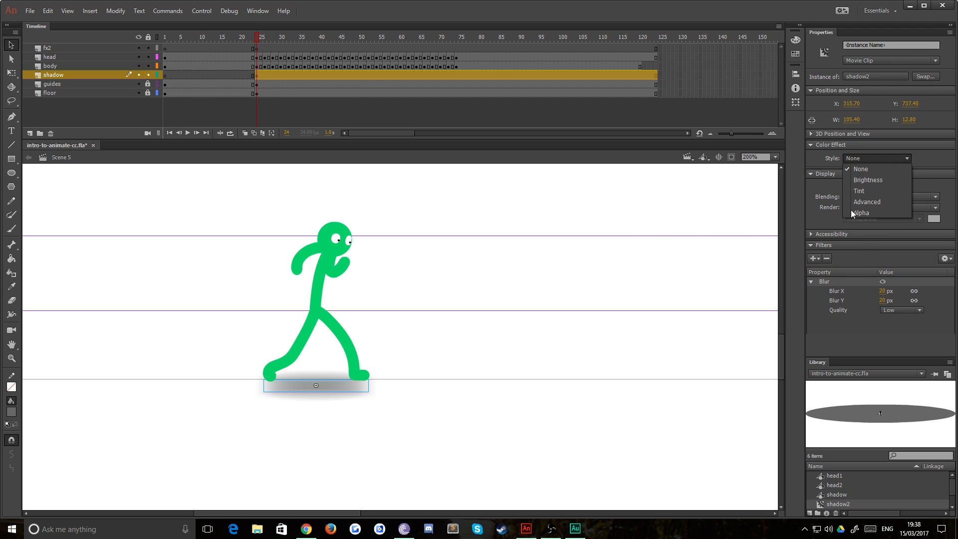
{"action": "left_click", "coordinate": [861, 212]}
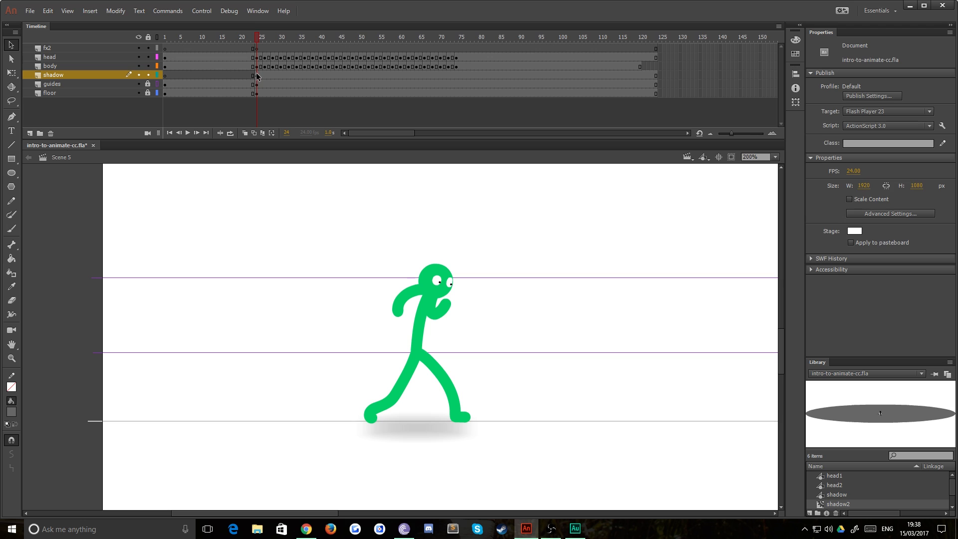
{"action": "left_click", "coordinate": [256, 75]}
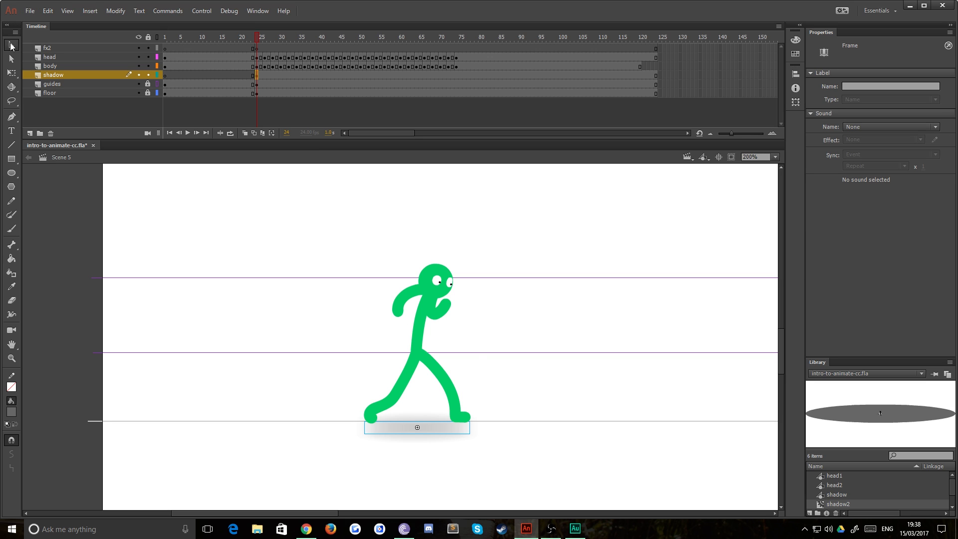
{"action": "mouse_move", "coordinate": [255, 452]}
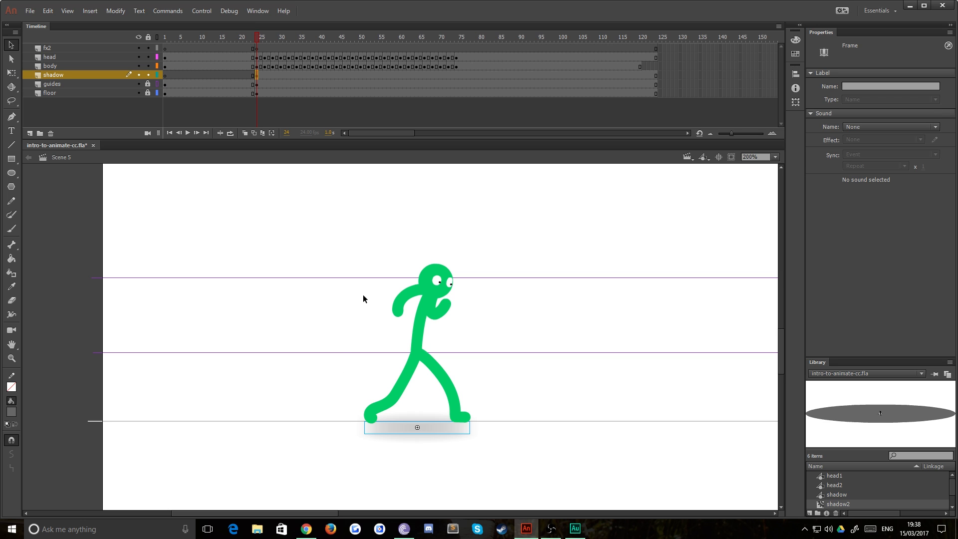
{"action": "mouse_move", "coordinate": [351, 209]}
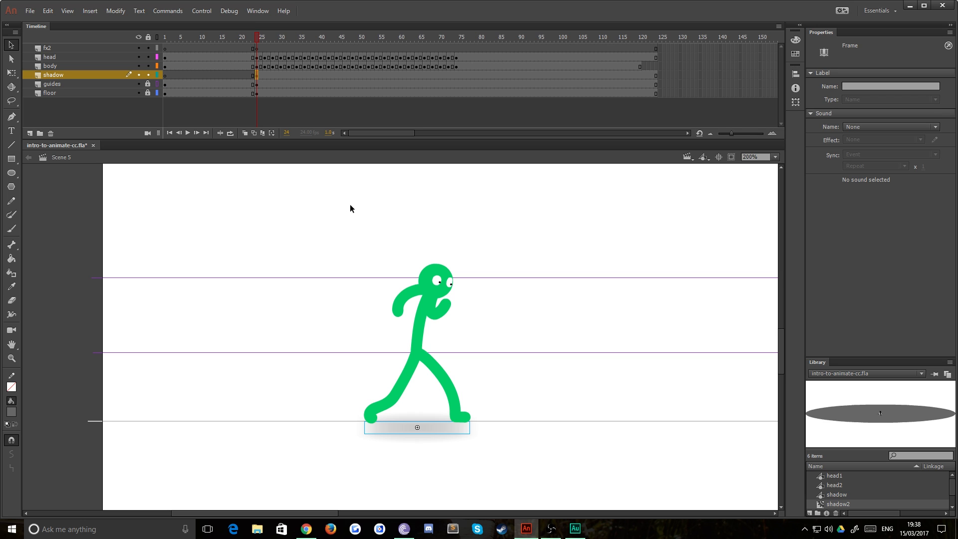
{"action": "mouse_move", "coordinate": [271, 81]}
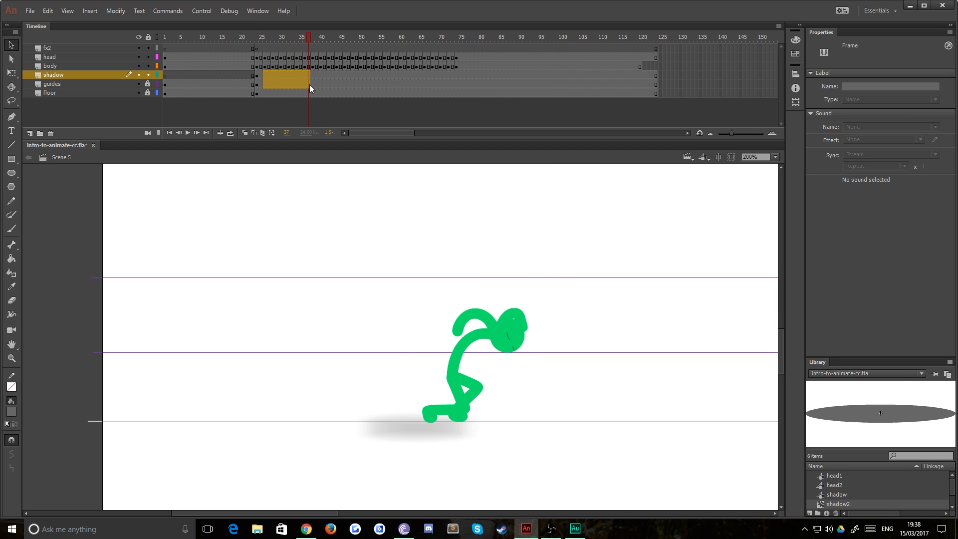
{"action": "left_click", "coordinate": [311, 37]}
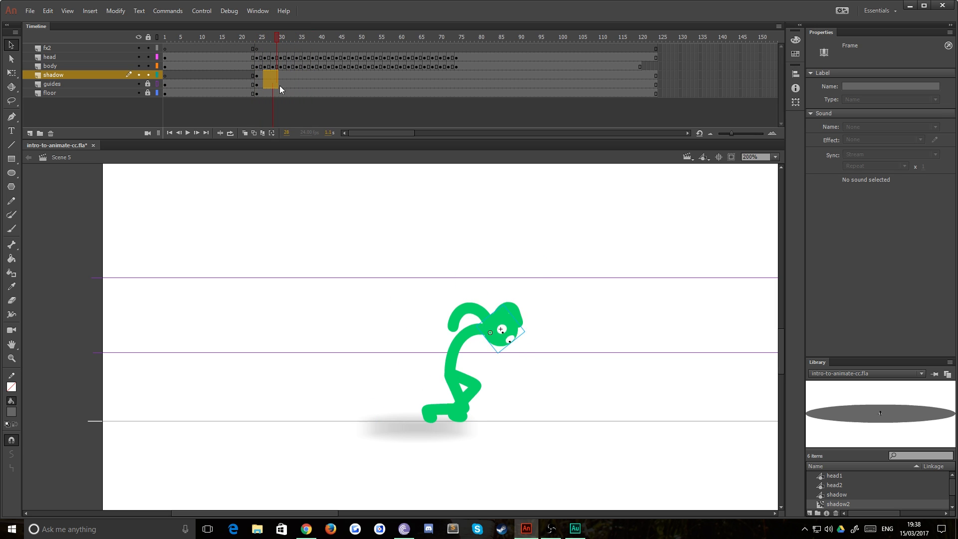
{"action": "left_click", "coordinate": [304, 37]}
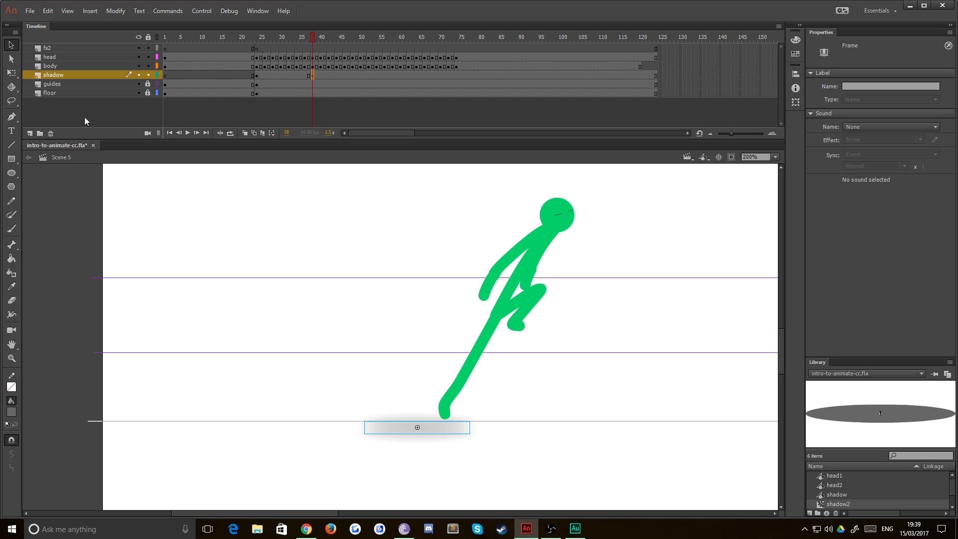
Step: Narrow the shadow and slide it under the planted foot at frame 38, then move to frame 52
{"action": "left_click", "coordinate": [417, 428]}
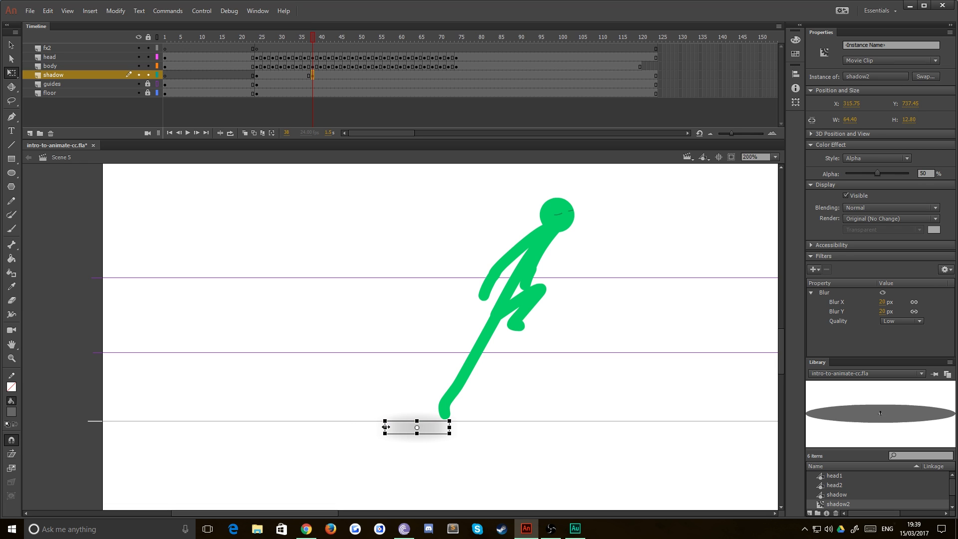
{"action": "left_click_drag", "start_coordinate": [416, 426], "coordinate": [422, 426]}
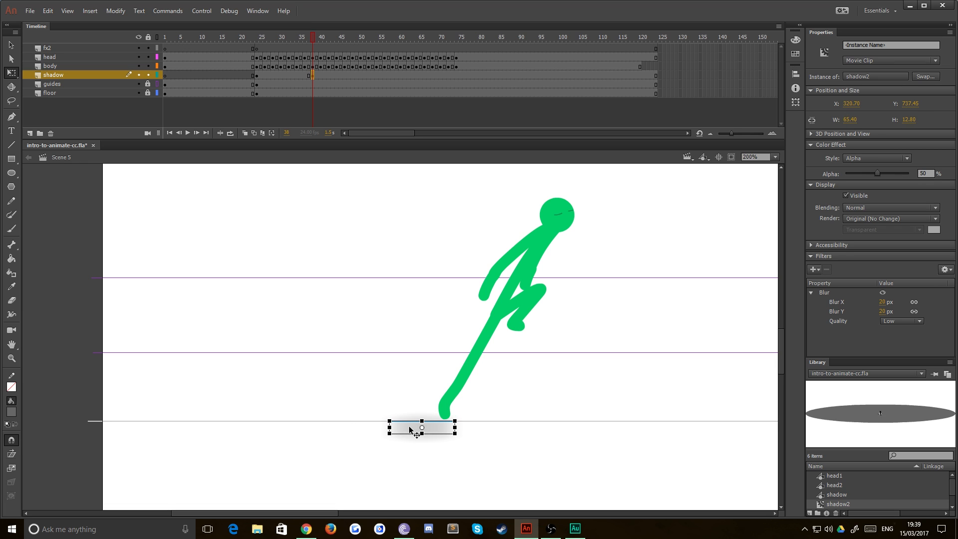
{"action": "left_click_drag", "start_coordinate": [420, 428], "coordinate": [482, 428]}
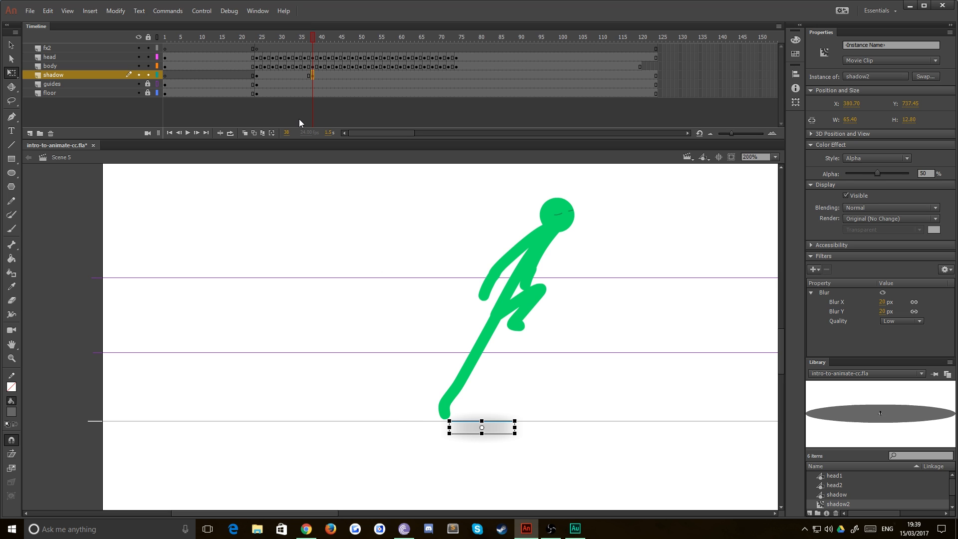
{"action": "mouse_move", "coordinate": [318, 78]}
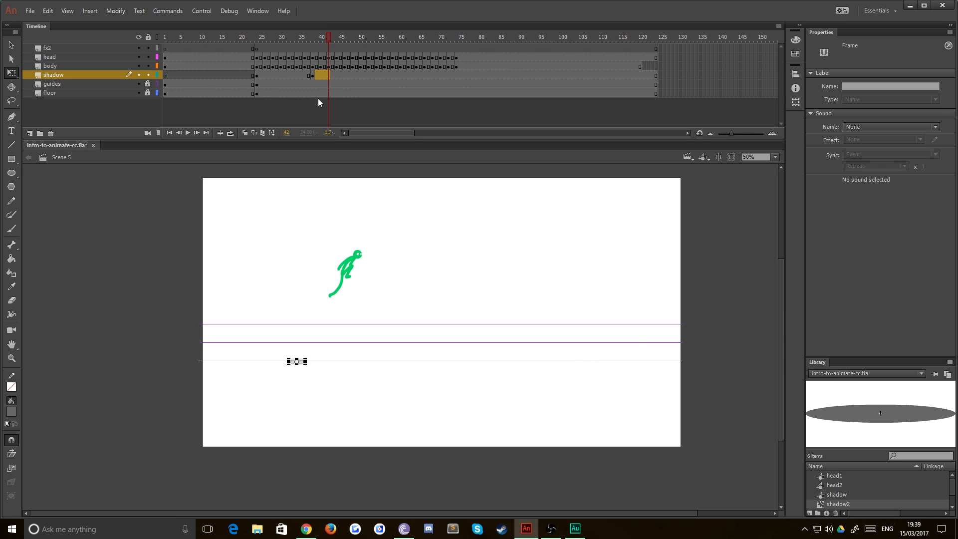
{"action": "left_click", "coordinate": [342, 37]}
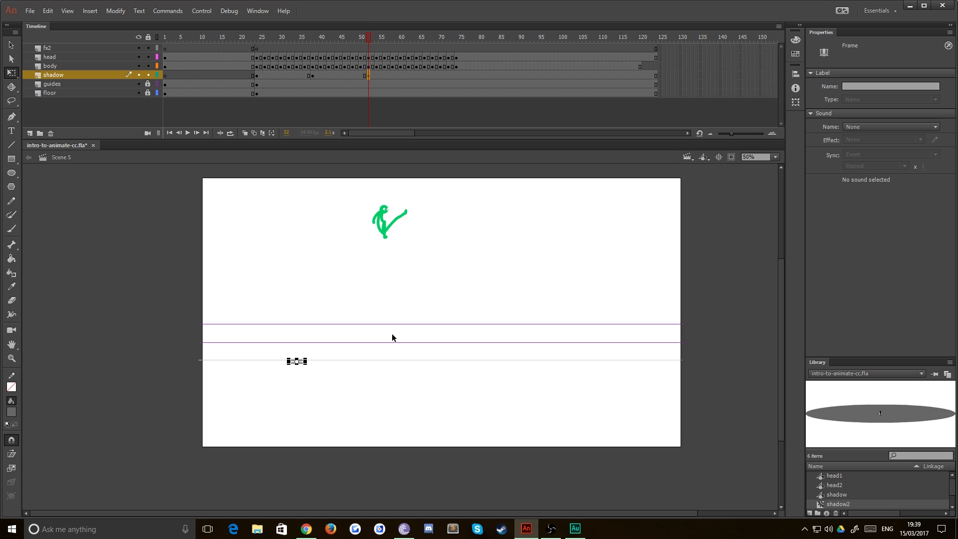
Step: Move the shadow beneath the kicking figure and advance to the keyframe near frame 64
{"action": "left_click_drag", "start_coordinate": [296, 361], "coordinate": [387, 362]}
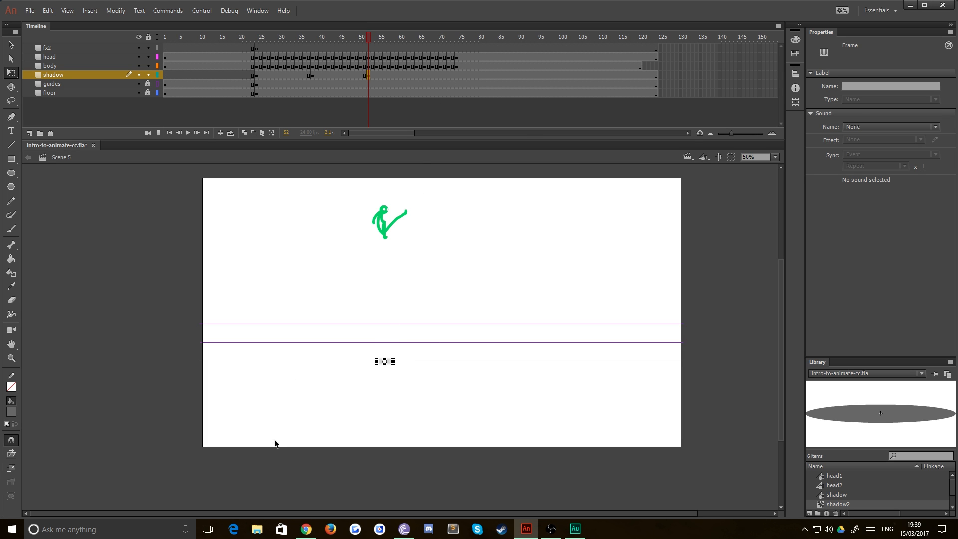
{"action": "left_click", "coordinate": [383, 362]}
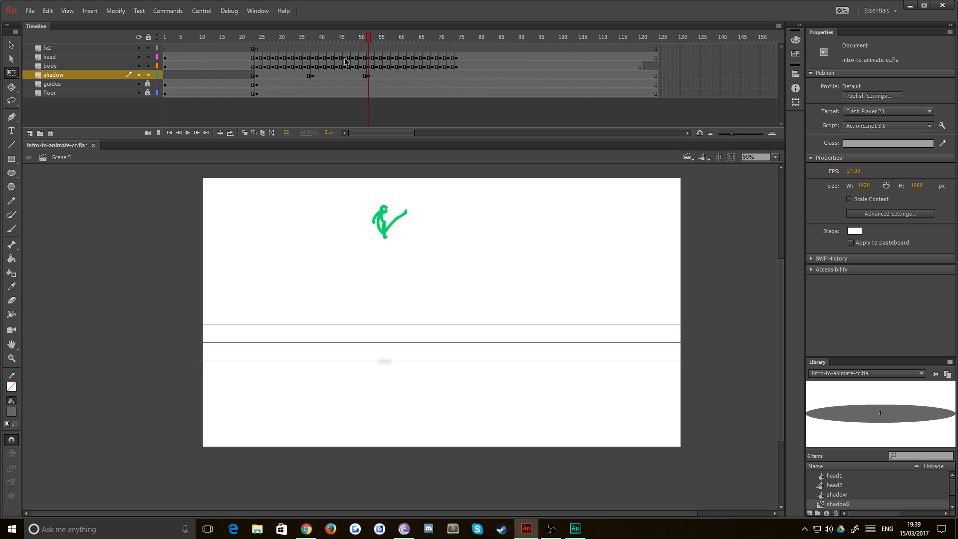
{"action": "left_click", "coordinate": [388, 37]}
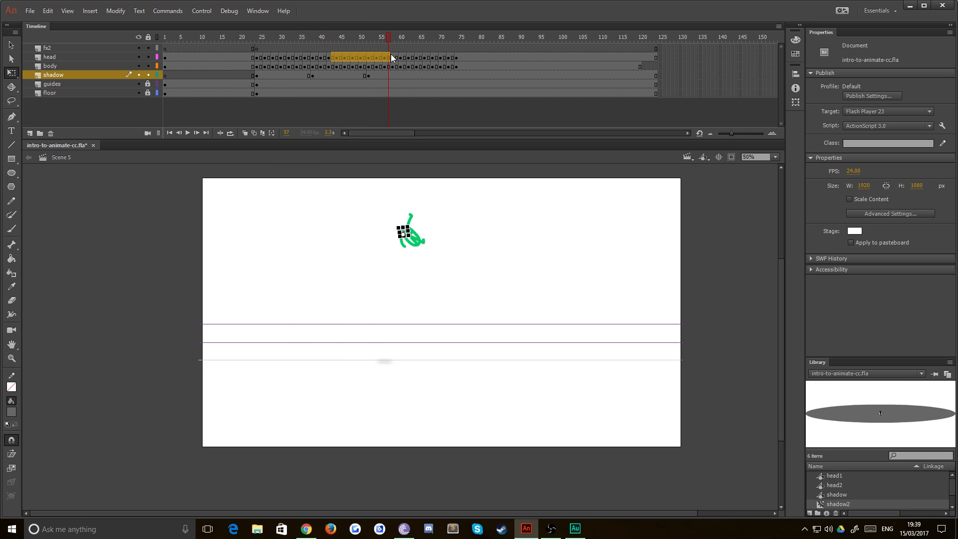
{"action": "left_click", "coordinate": [403, 37]}
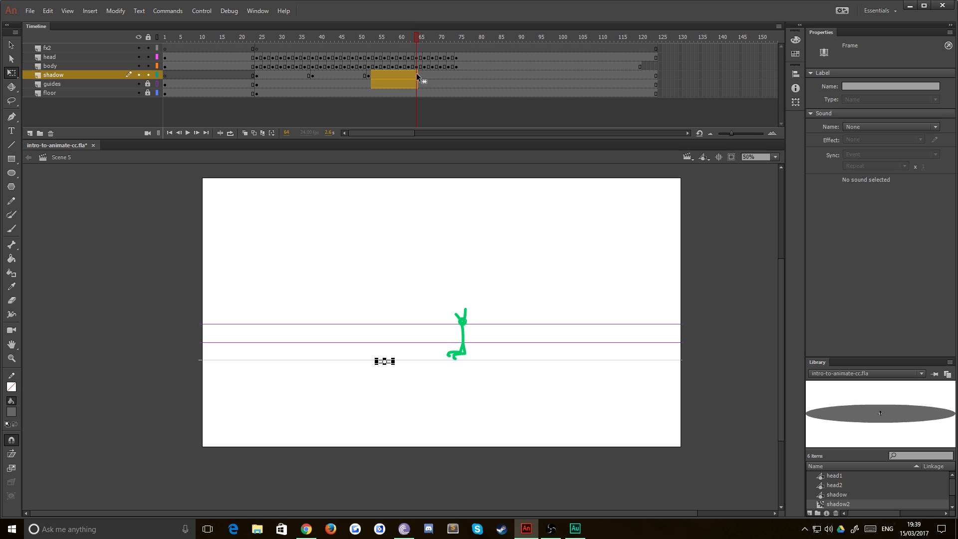
{"action": "mouse_move", "coordinate": [418, 78]}
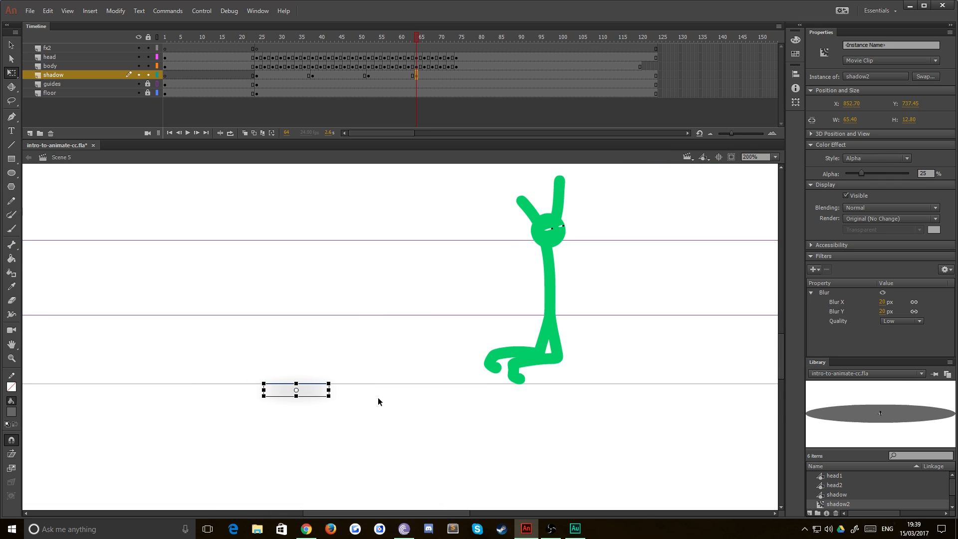
Step: Widen the shadow under the crouching figure at frame 74 and set its Alpha to 50%
{"action": "left_click_drag", "start_coordinate": [297, 390], "coordinate": [524, 390]}
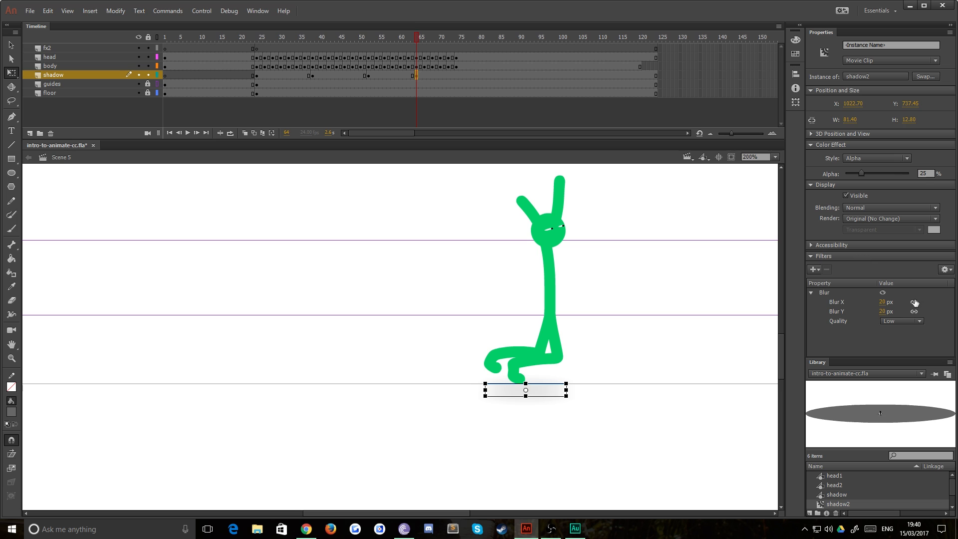
{"action": "type", "text": "50"}
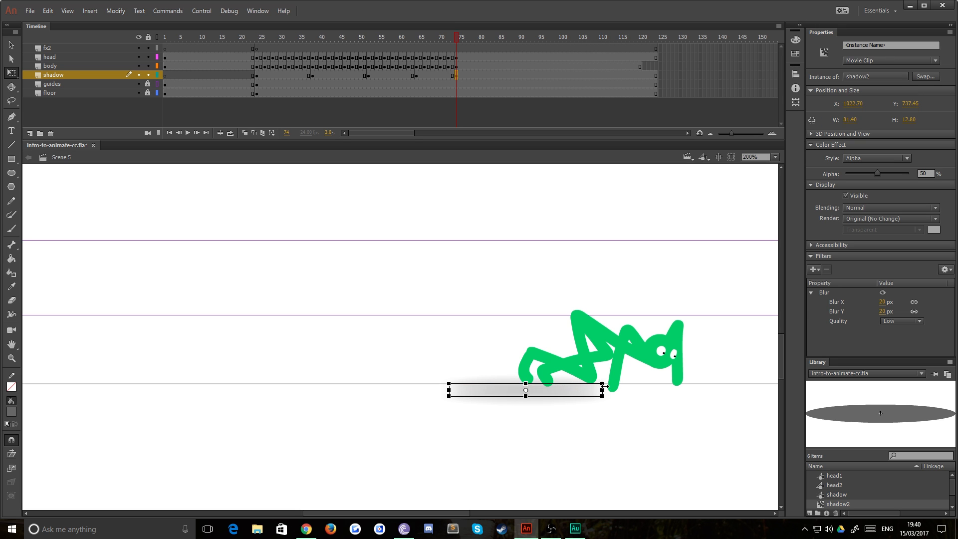
{"action": "left_click_drag", "start_coordinate": [602, 391], "coordinate": [680, 390]}
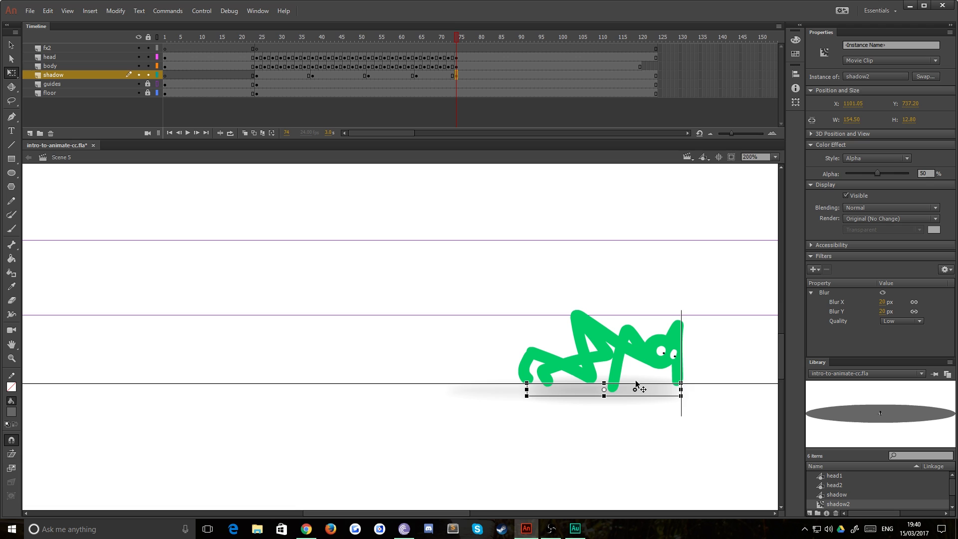
{"action": "left_click", "coordinate": [756, 157]}
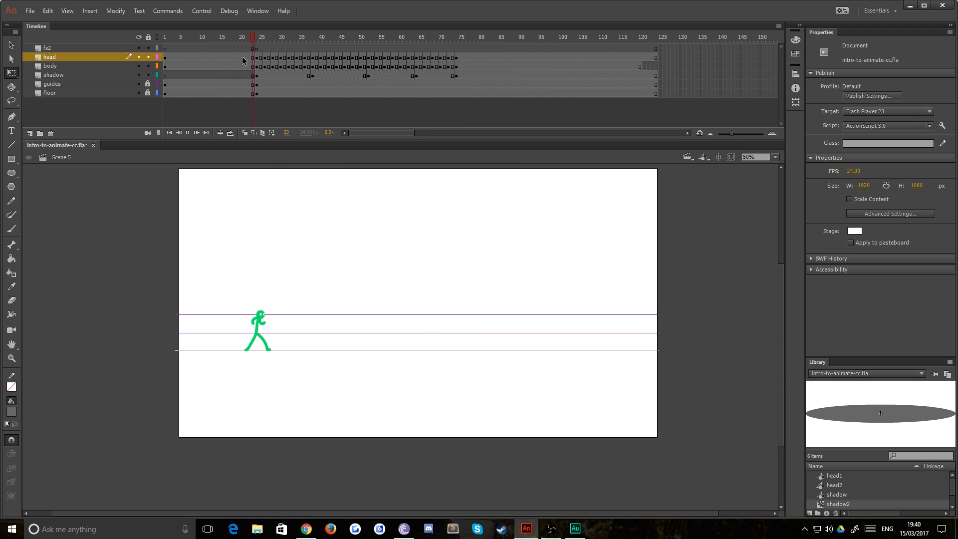
Step: Create a classic tween across the shadow layer frames 25–74, then return to the first shadow keyframe
{"action": "left_click", "coordinate": [422, 37]}
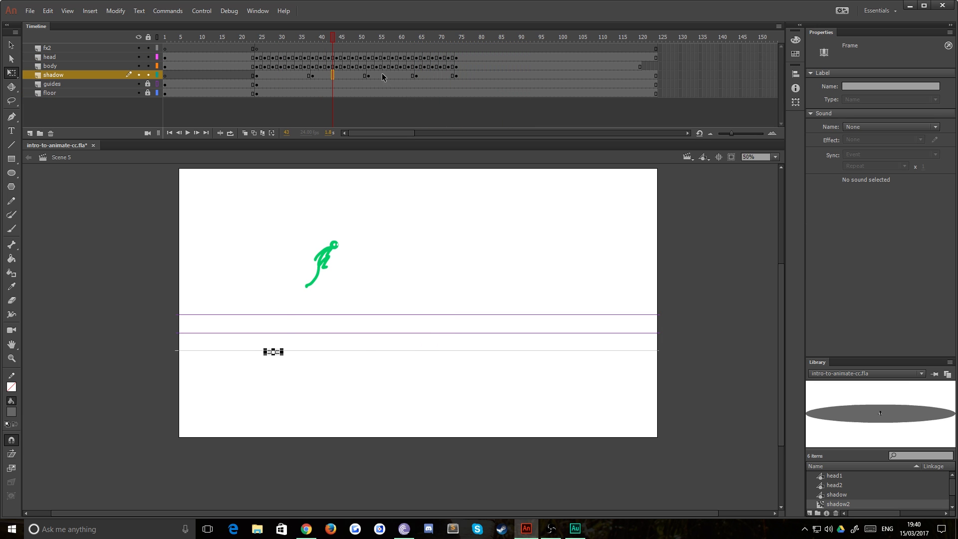
{"action": "left_click", "coordinate": [428, 37]}
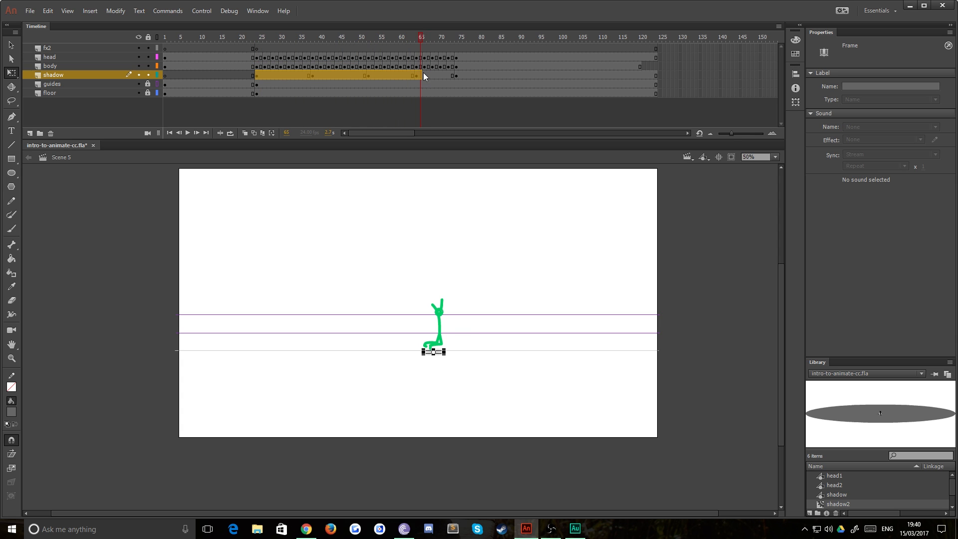
{"action": "right_click", "coordinate": [446, 76]}
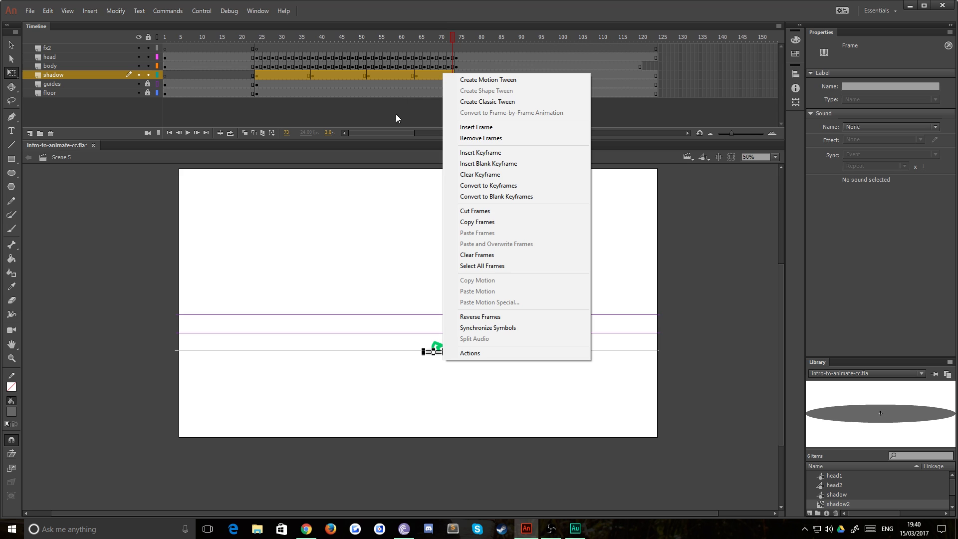
{"action": "left_click", "coordinate": [487, 102]}
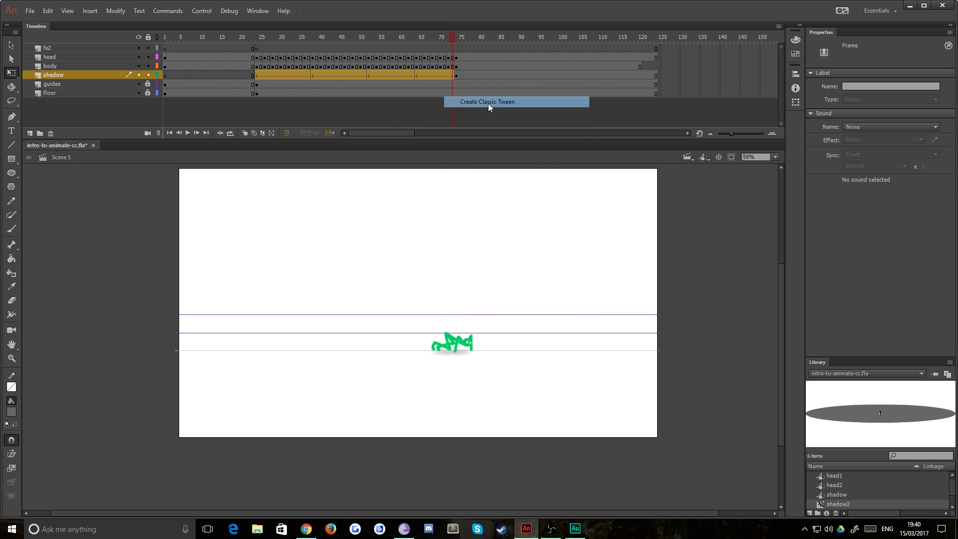
{"action": "left_click", "coordinate": [488, 102]}
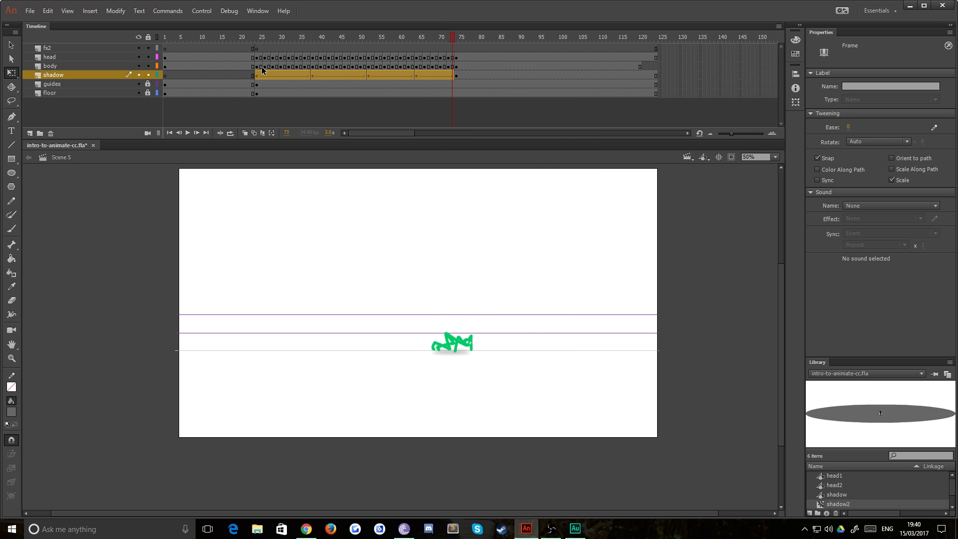
{"action": "left_click", "coordinate": [257, 37]}
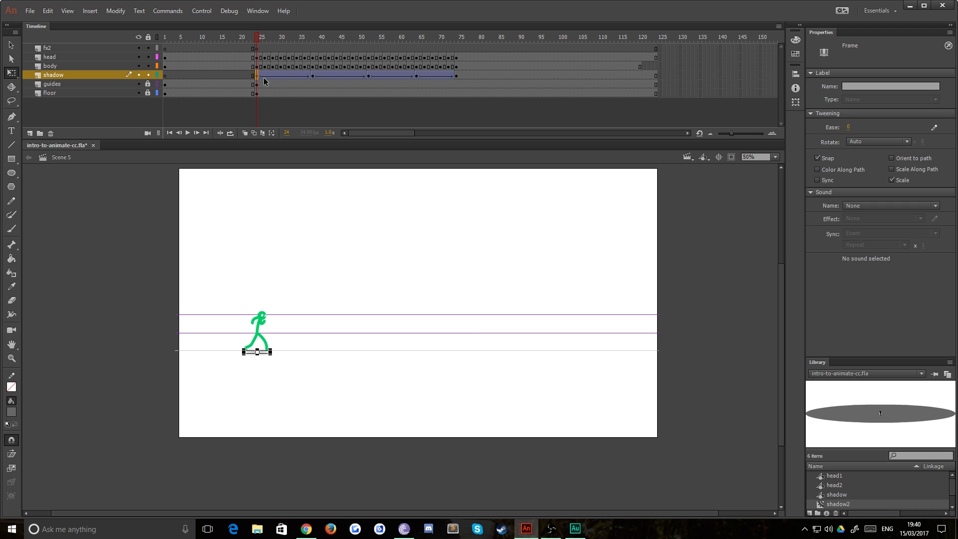
{"action": "mouse_move", "coordinate": [271, 80]}
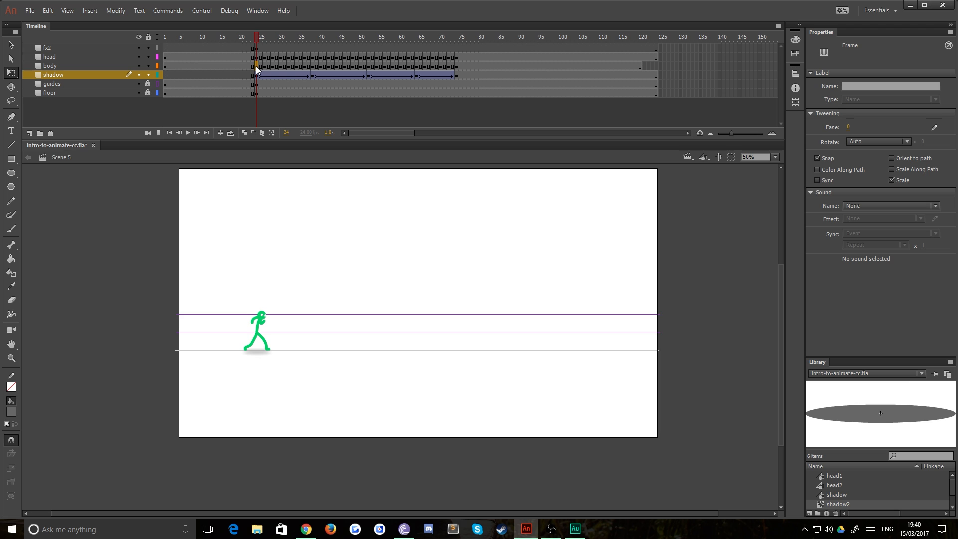
Step: Step through the figure's early frames and select the shadow's first tween
{"action": "left_click", "coordinate": [281, 37]}
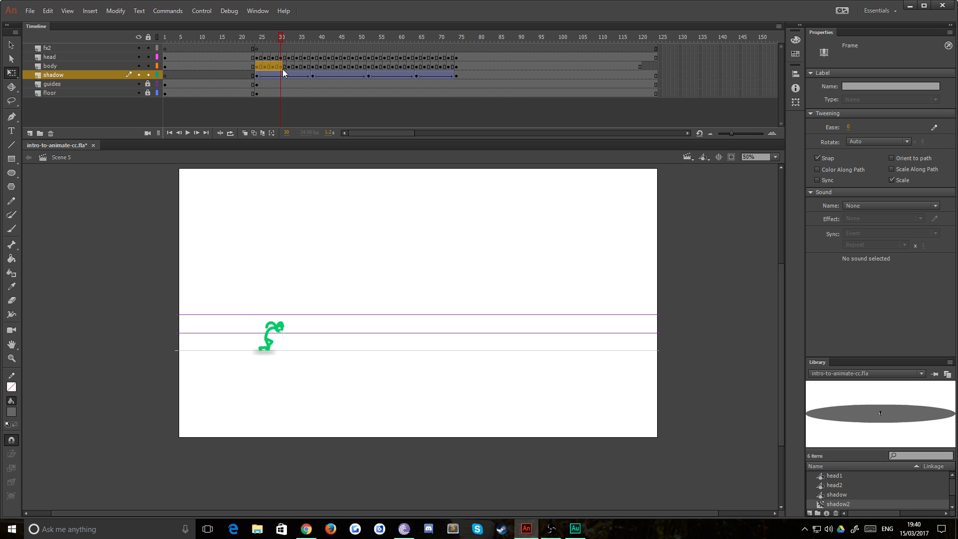
{"action": "left_click", "coordinate": [298, 37]}
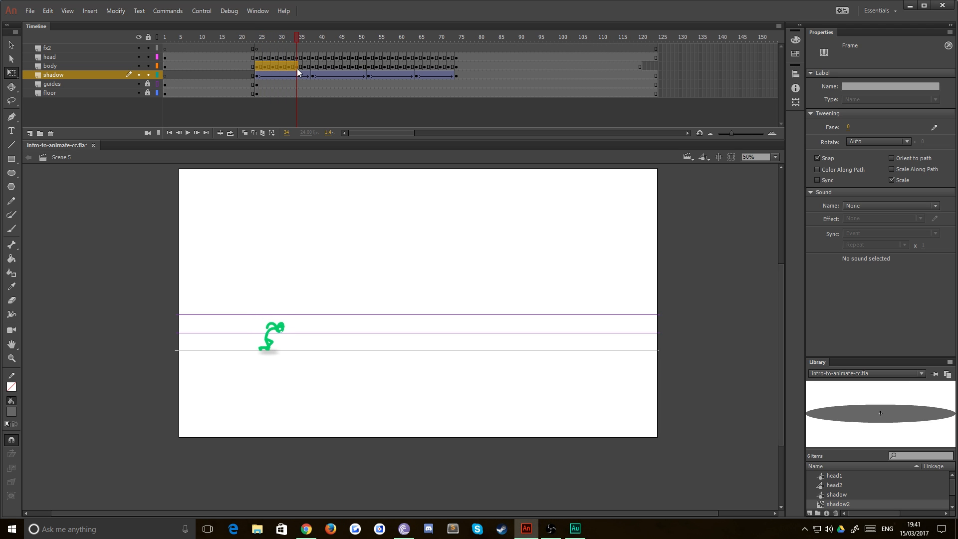
{"action": "left_click", "coordinate": [50, 66]}
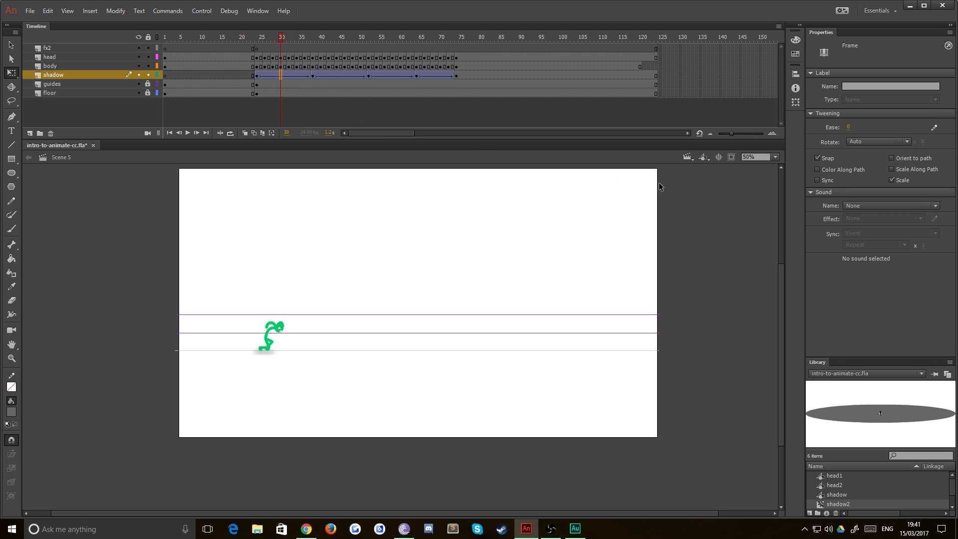
{"action": "mouse_move", "coordinate": [832, 124]}
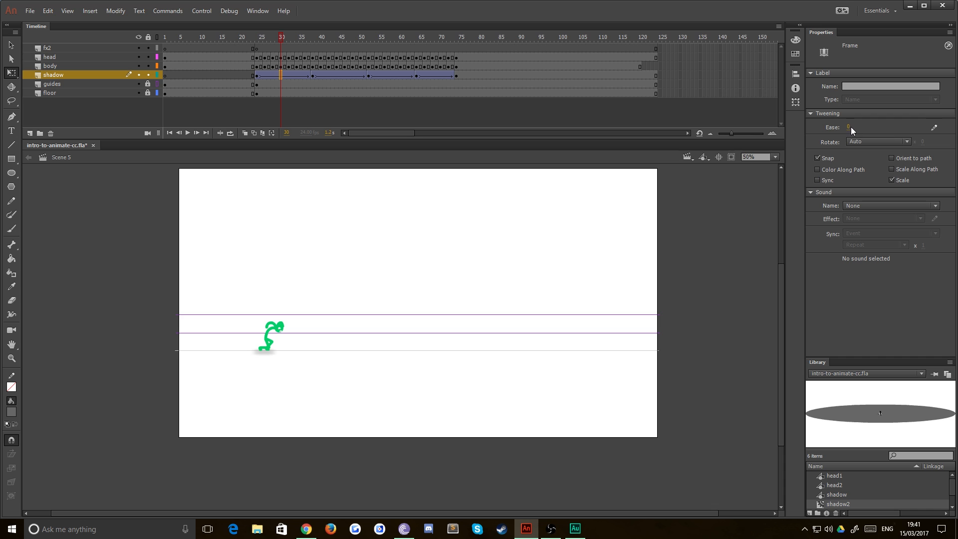
Step: Set the first shadow tween's Ease to -100 (ease-in) and preview it at another frame
{"action": "left_click", "coordinate": [934, 126]}
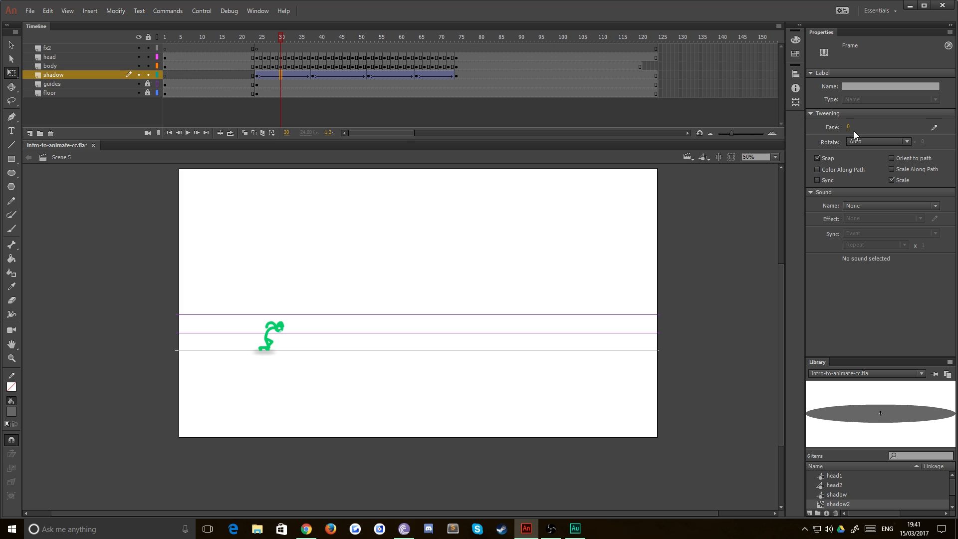
{"action": "left_click", "coordinate": [853, 126]}
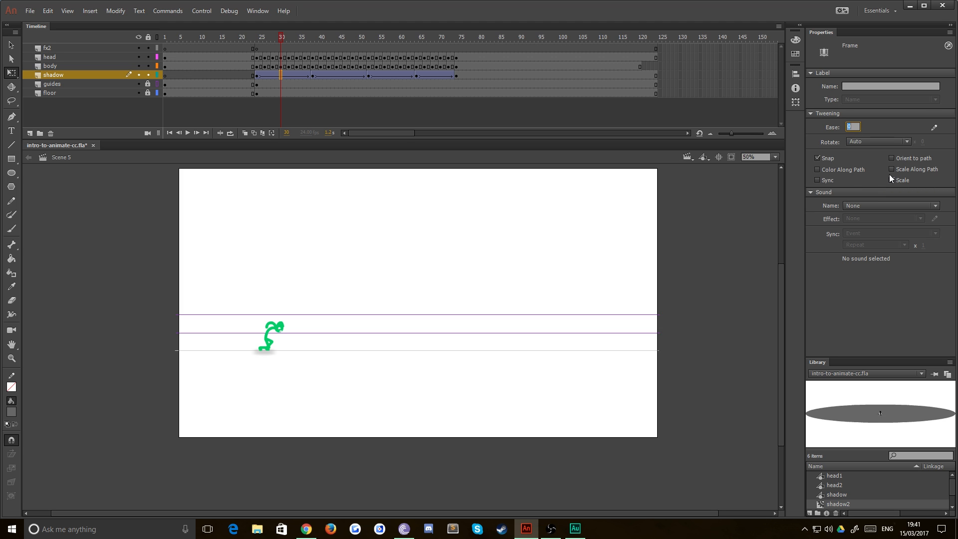
{"action": "type", "text": "100"}
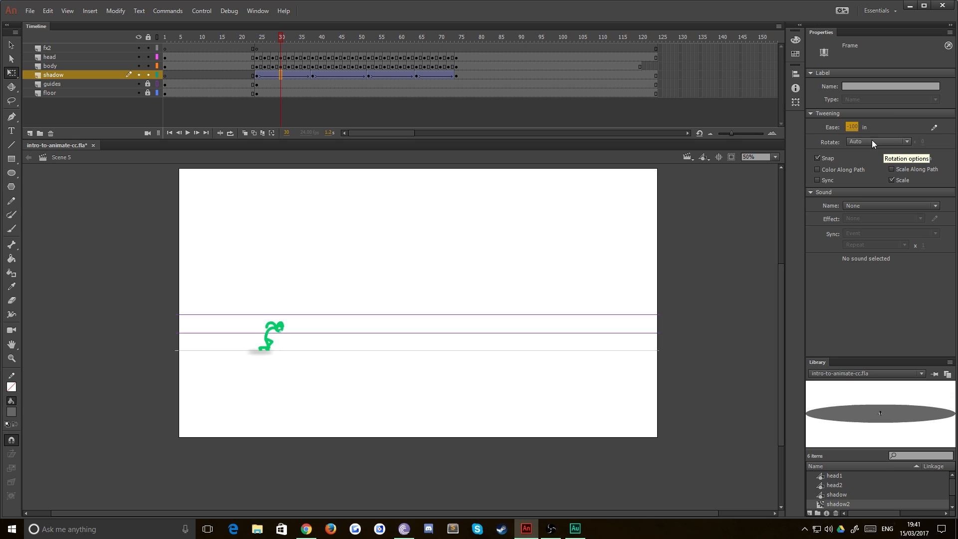
{"action": "mouse_move", "coordinate": [292, 355]}
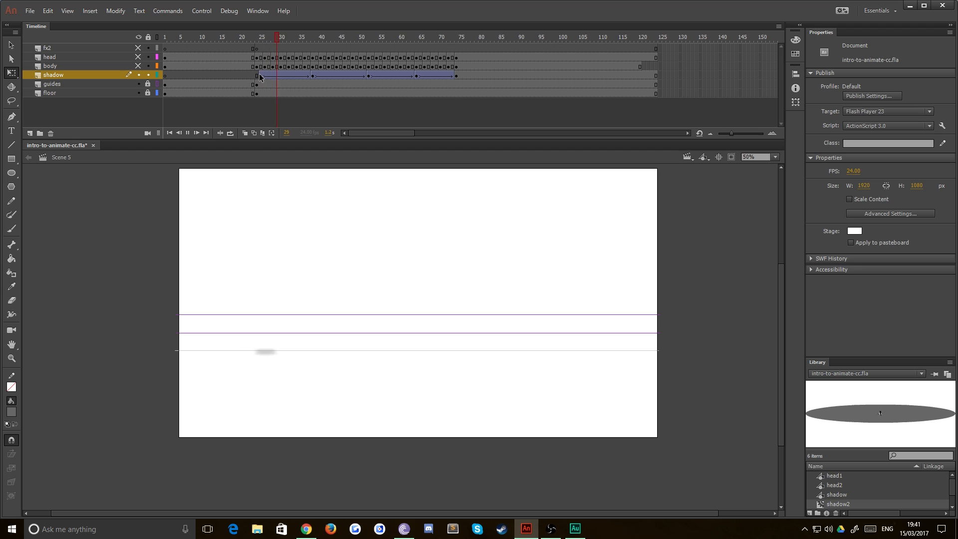
{"action": "left_click", "coordinate": [262, 75]}
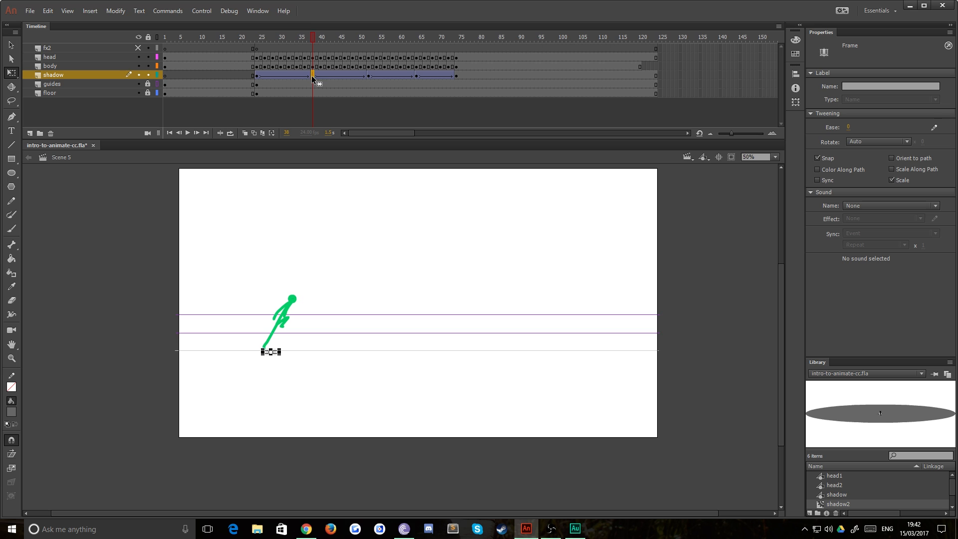
Step: Remove the tween from the shadow frames around 36–37, just before the keyframe near 38
{"action": "left_click", "coordinate": [304, 37]}
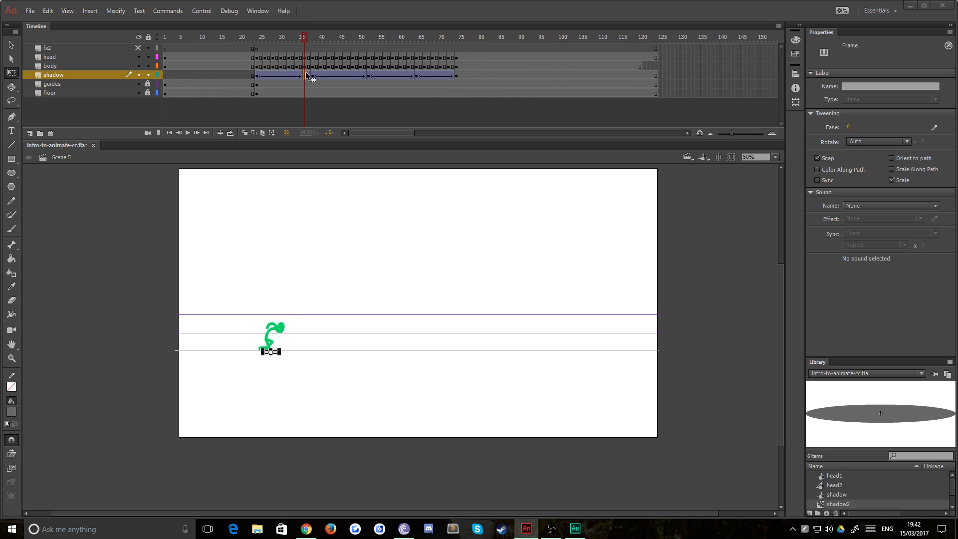
{"action": "right_click", "coordinate": [309, 75]}
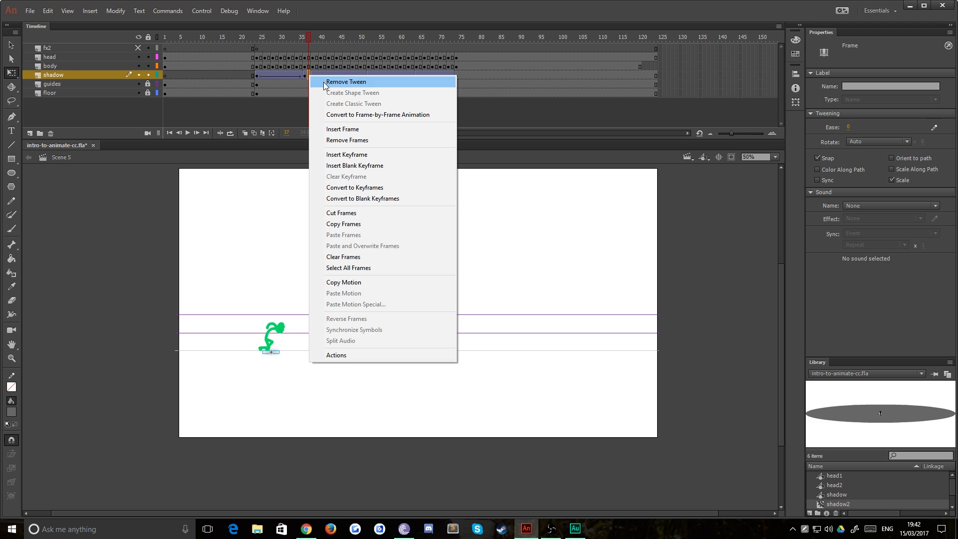
{"action": "left_click", "coordinate": [345, 81]}
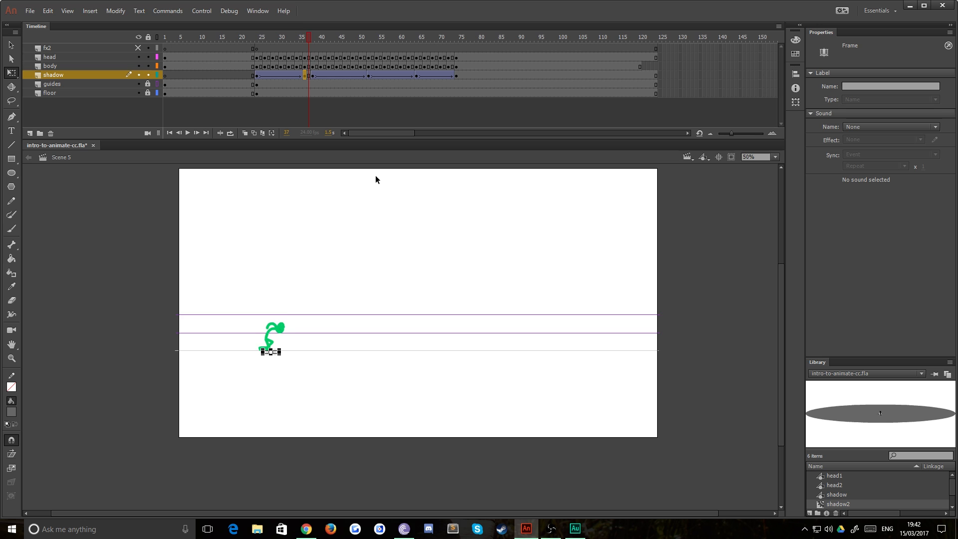
Step: Return near the start and select the shadow keyframe near frame 38 for review
{"action": "left_click", "coordinate": [245, 48]}
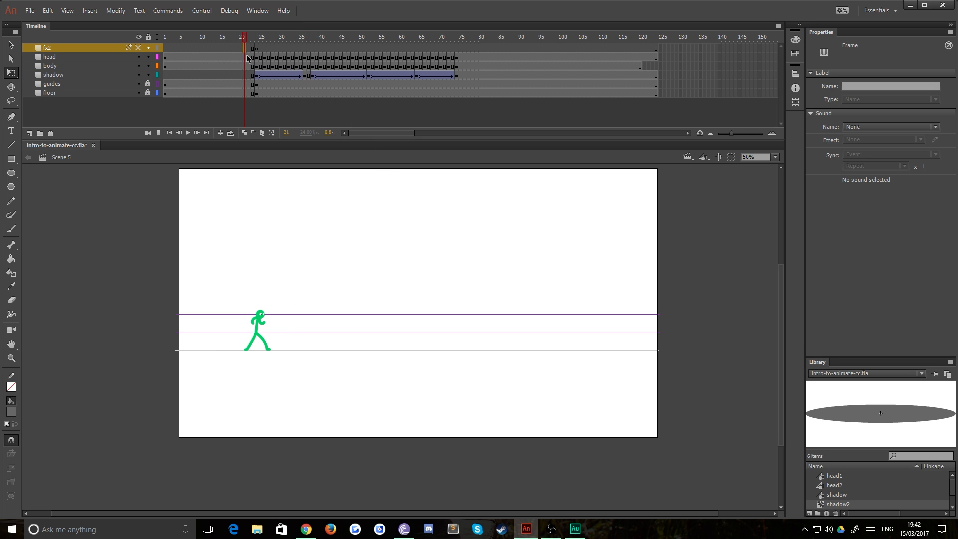
{"action": "left_click", "coordinate": [186, 133]}
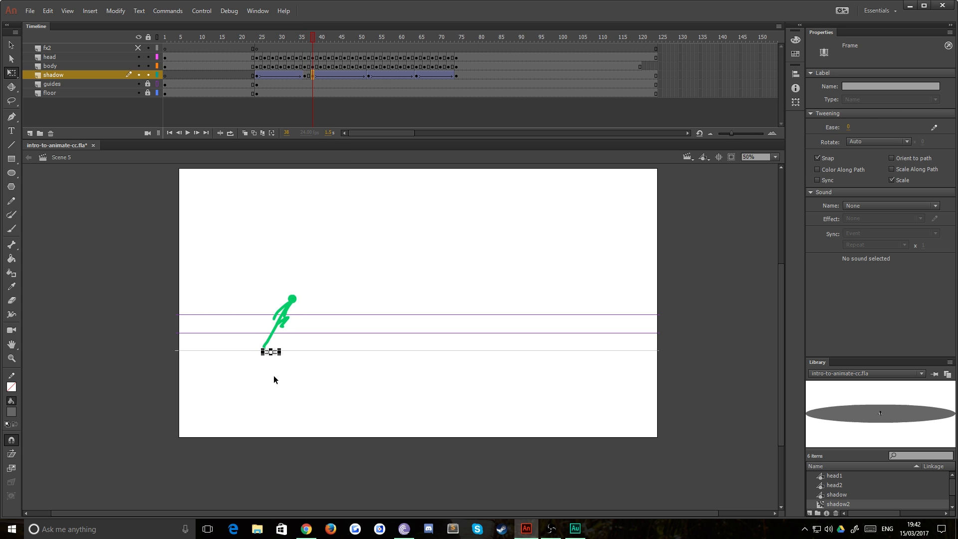
{"action": "left_click", "coordinate": [47, 11]}
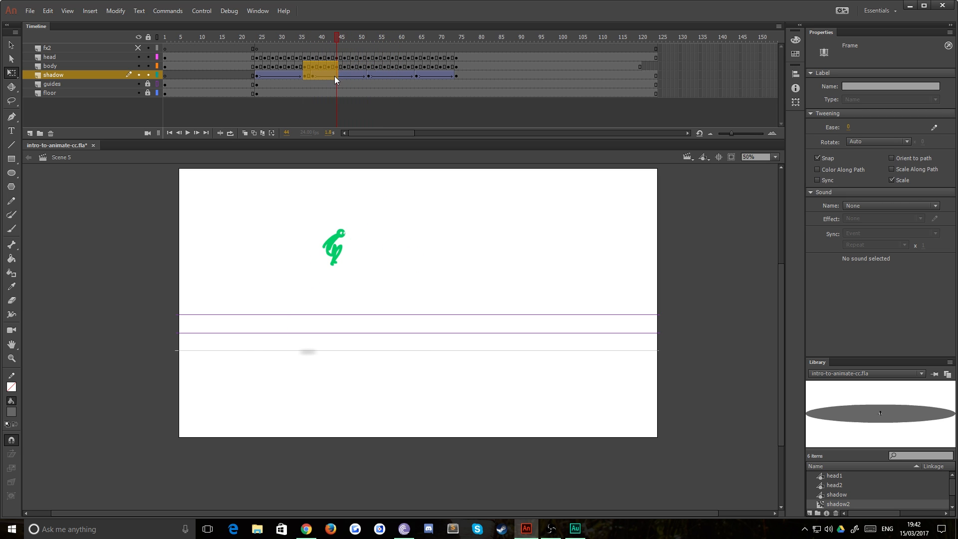
Step: Give the next shadow tween and the span near frame 40 an ease-out setting
{"action": "left_click", "coordinate": [342, 37]}
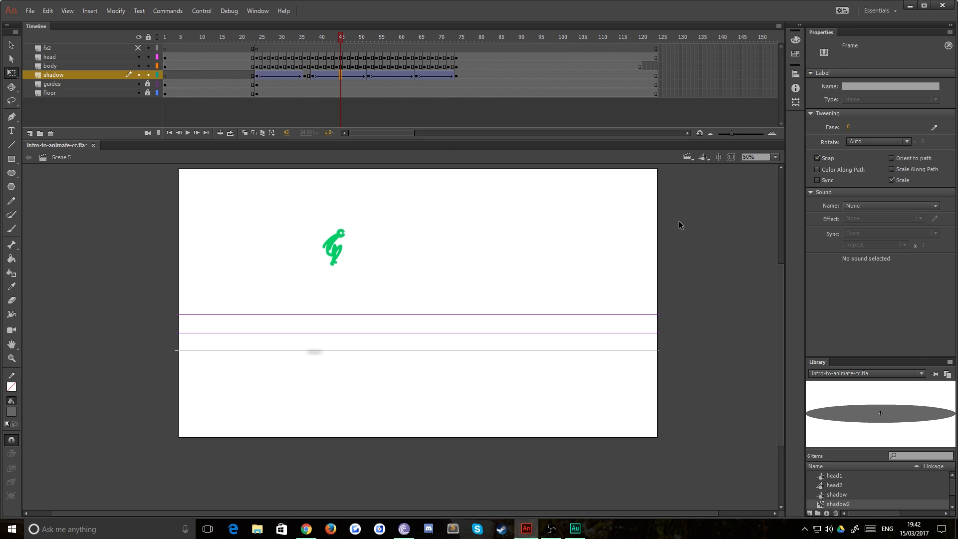
{"action": "mouse_move", "coordinate": [847, 136]}
{"action": "type", "text": "50"}
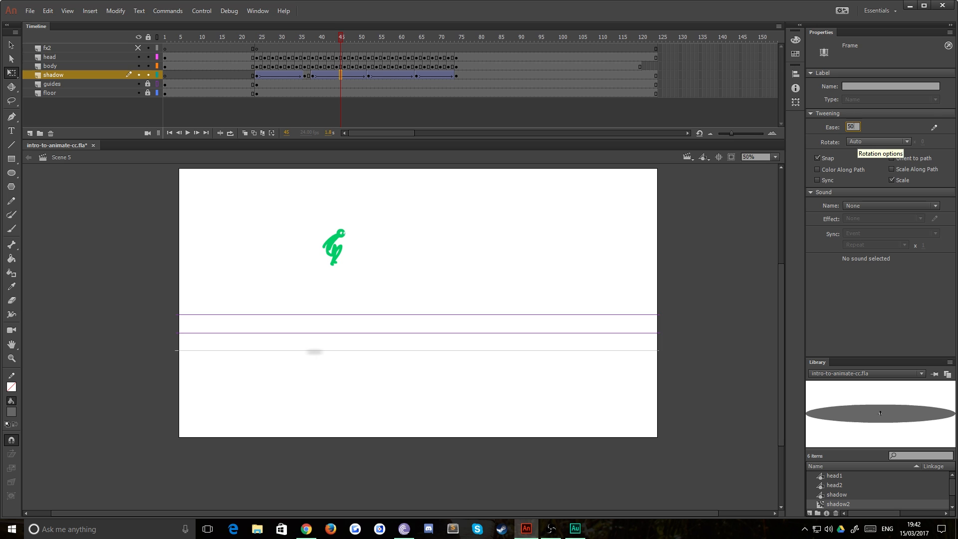
{"action": "left_click", "coordinate": [853, 127]}
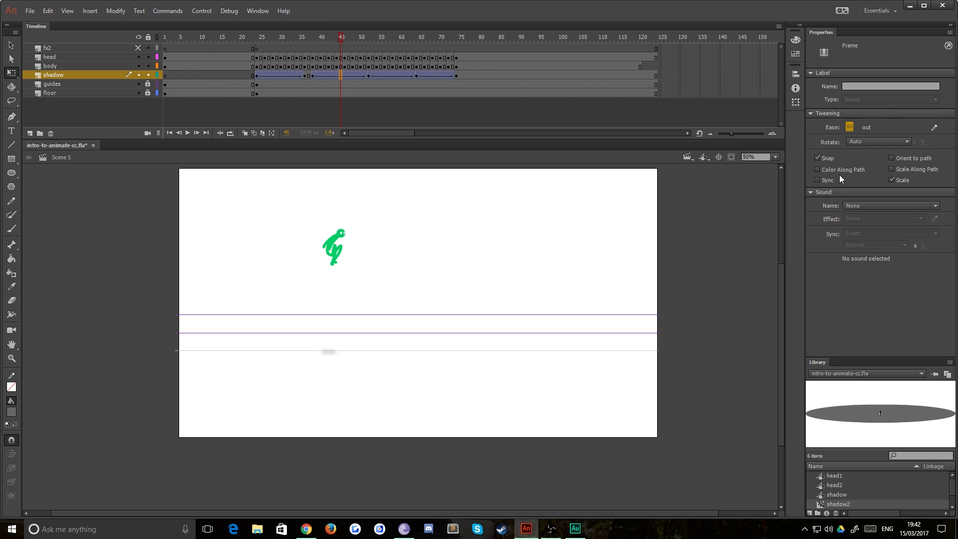
{"action": "left_click", "coordinate": [313, 37]}
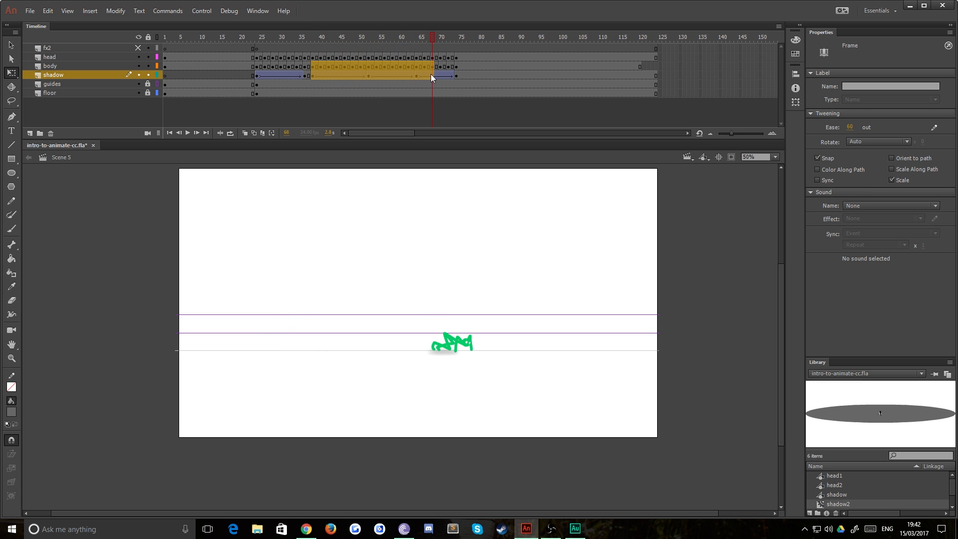
{"action": "left_click", "coordinate": [321, 37]}
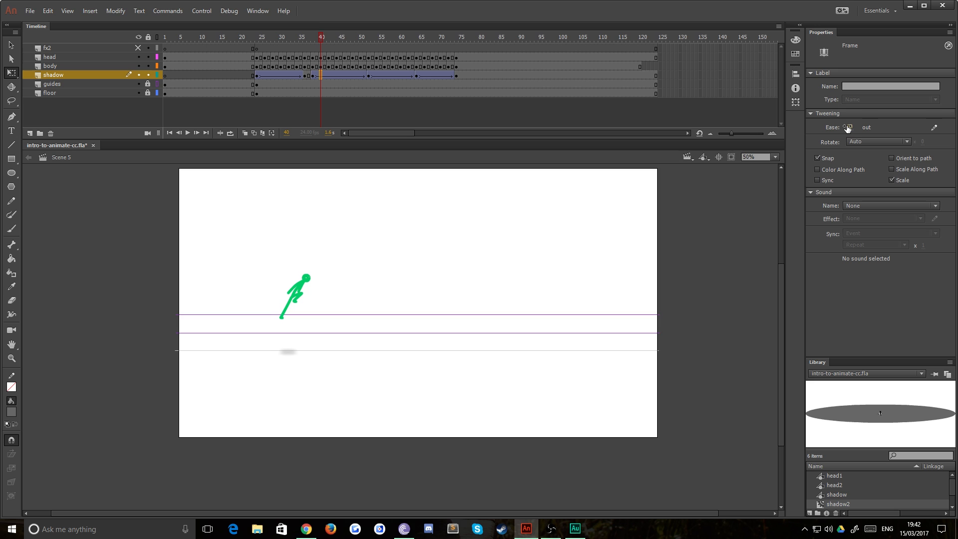
{"action": "left_click", "coordinate": [848, 127]}
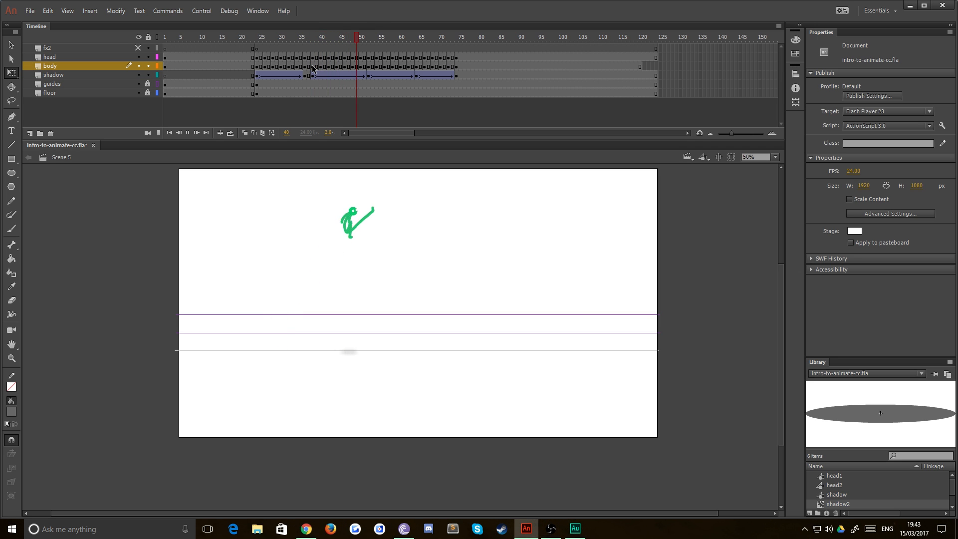
Step: Check the body mid-kick and select the shadow tweens around frames 60–68
{"action": "left_click", "coordinate": [384, 37]}
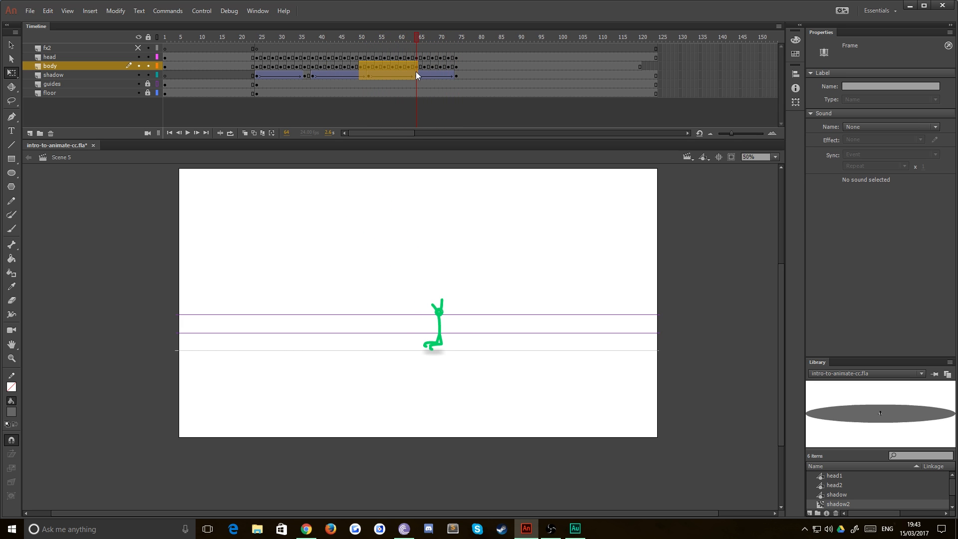
{"action": "left_click", "coordinate": [442, 37]}
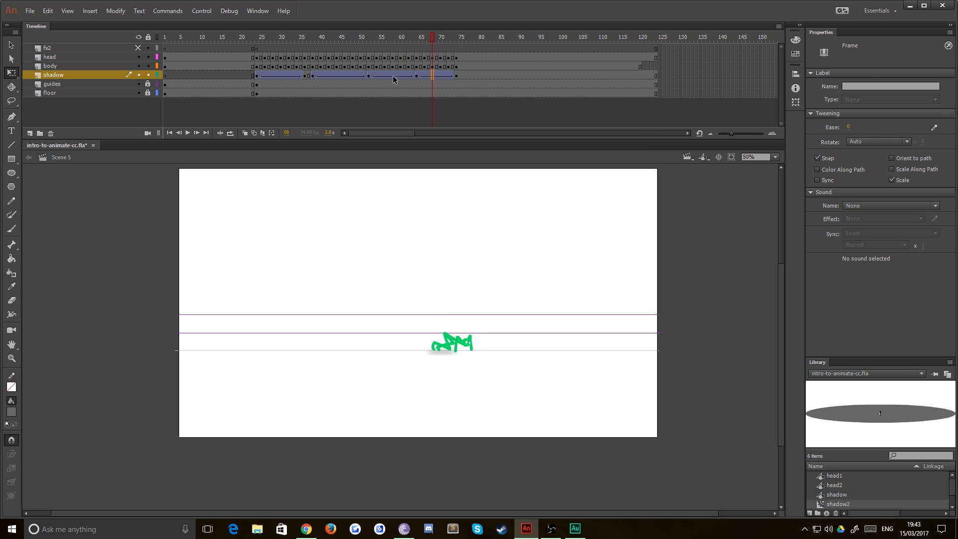
{"action": "left_click", "coordinate": [403, 75]}
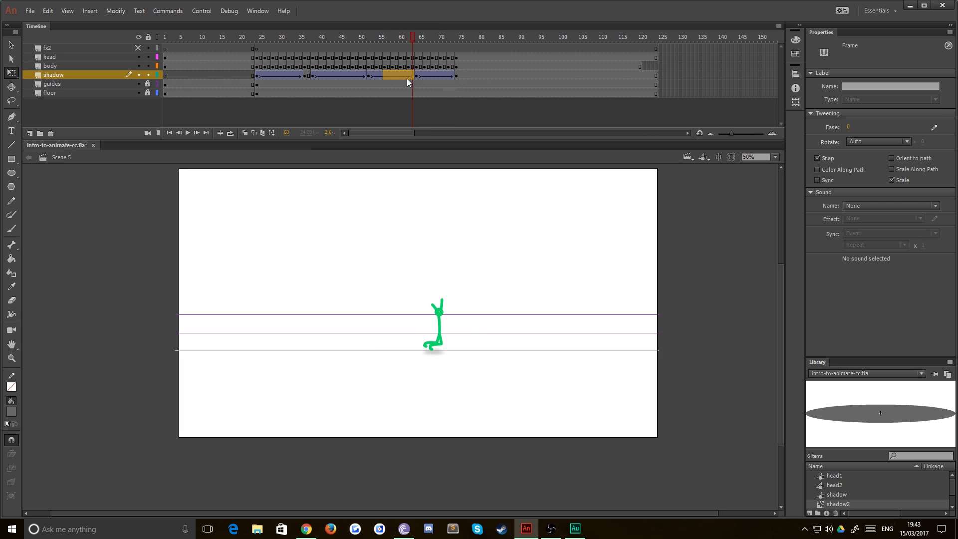
{"action": "left_click", "coordinate": [432, 37]}
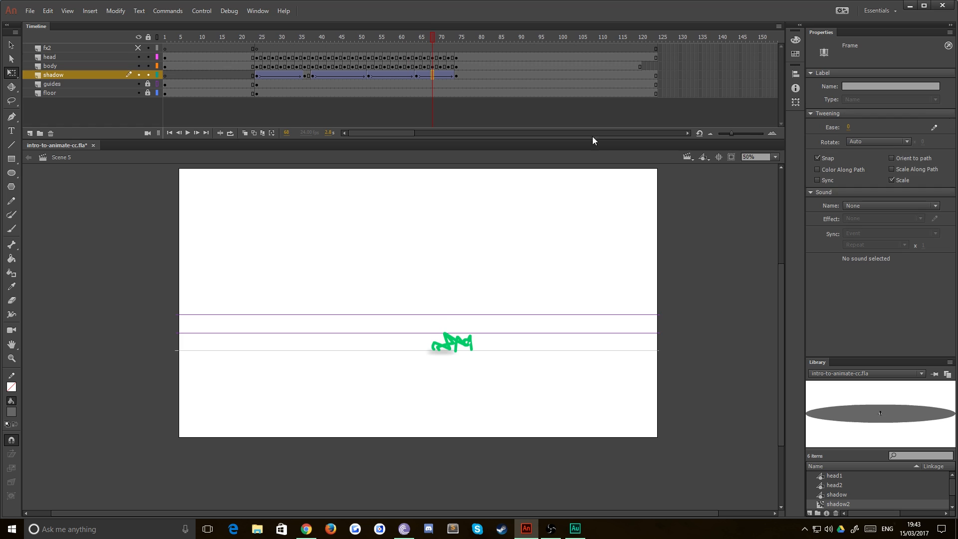
Step: Set the last shadow tween's Ease to 100 for a full ease-out and review the result
{"action": "left_click", "coordinate": [854, 126]}
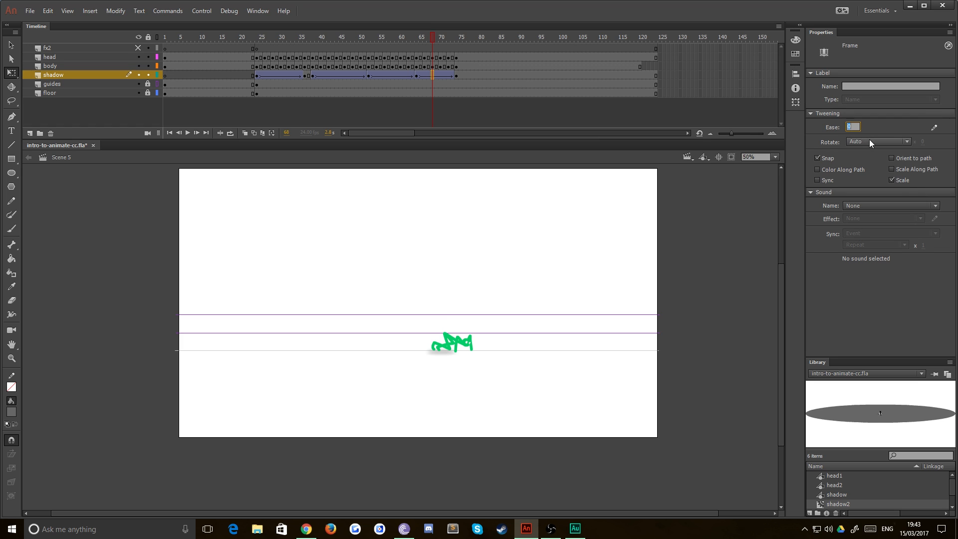
{"action": "mouse_move", "coordinate": [878, 141]}
{"action": "type", "text": "100"}
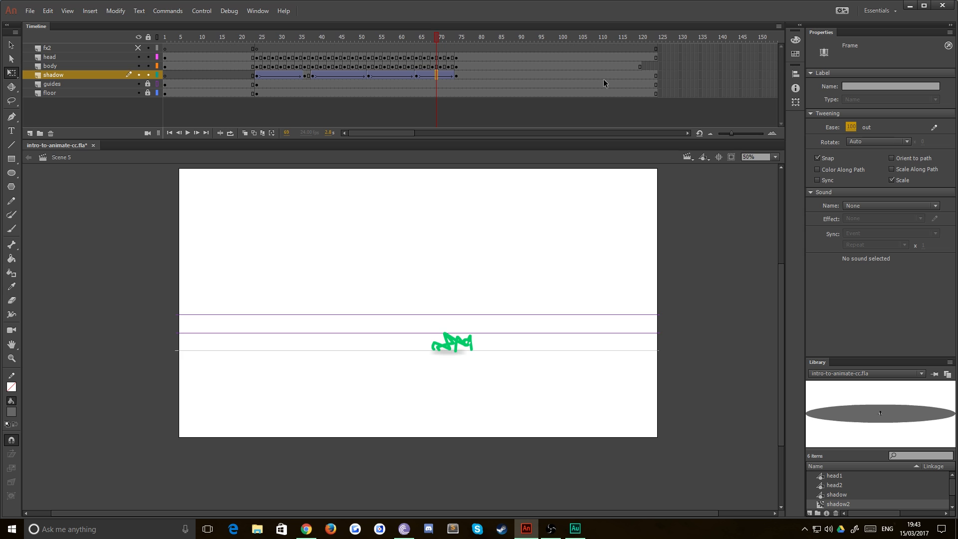
{"action": "left_click", "coordinate": [49, 56]}
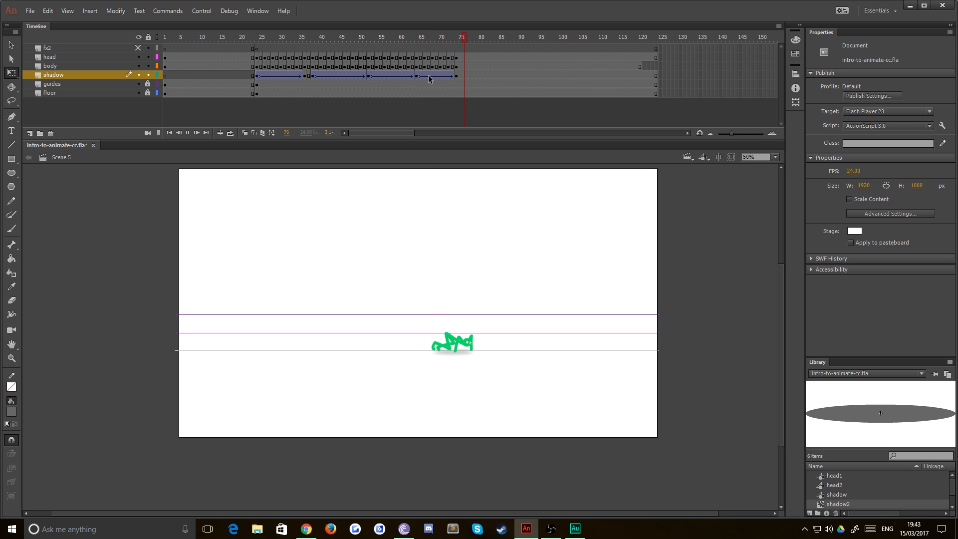
{"action": "left_click", "coordinate": [50, 66]}
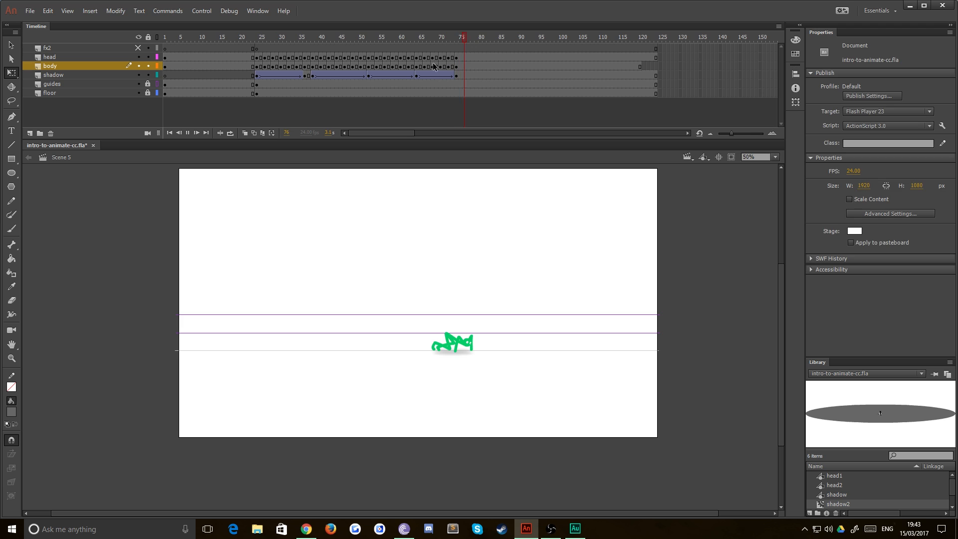
Step: Inspect the body and head layers at the frame-73 landing and select the shadow's final tween keyframe
{"action": "left_click", "coordinate": [457, 80]}
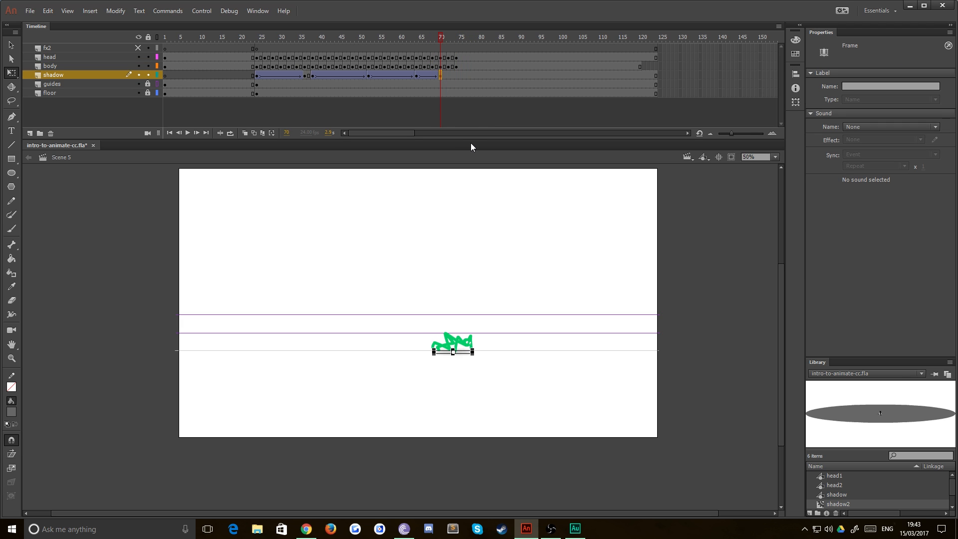
{"action": "left_click", "coordinate": [50, 66]}
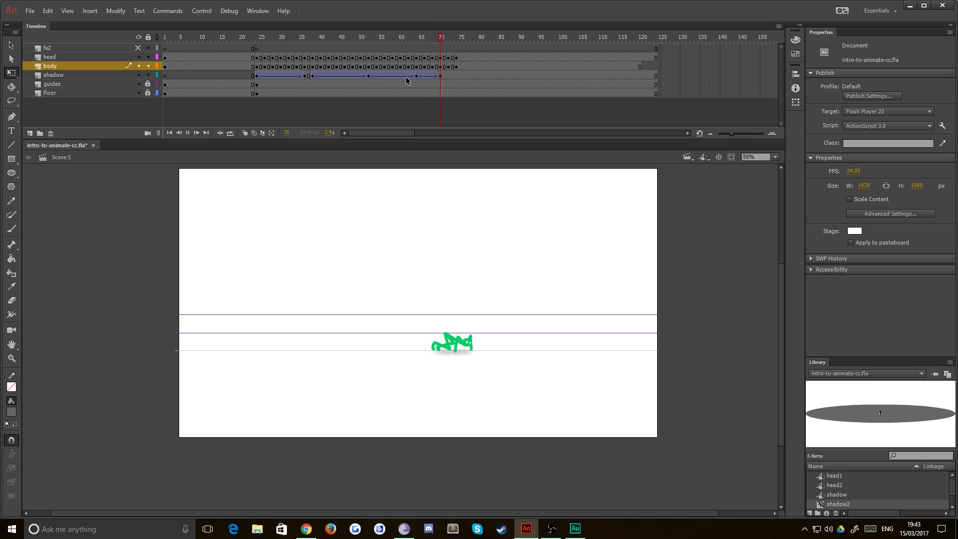
{"action": "left_click", "coordinate": [50, 57]}
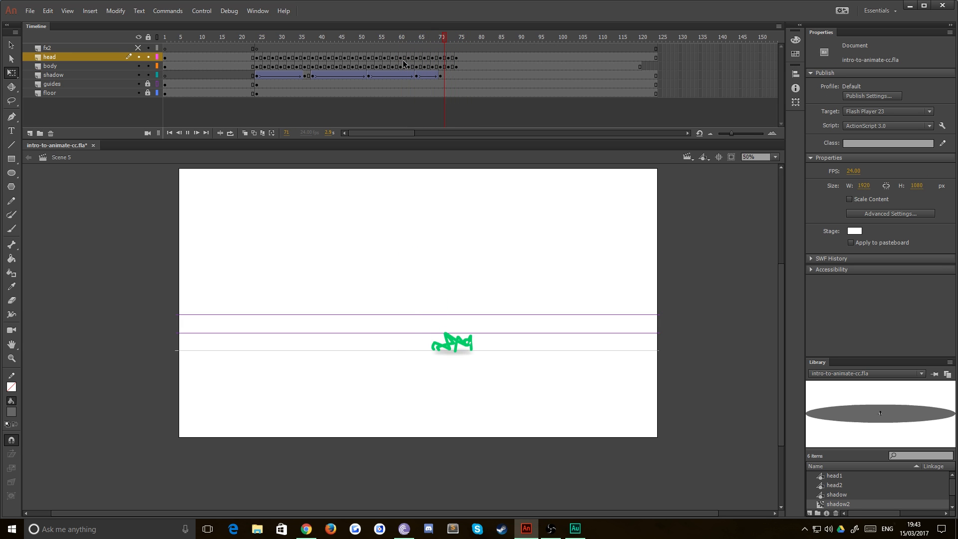
{"action": "left_click", "coordinate": [402, 57]}
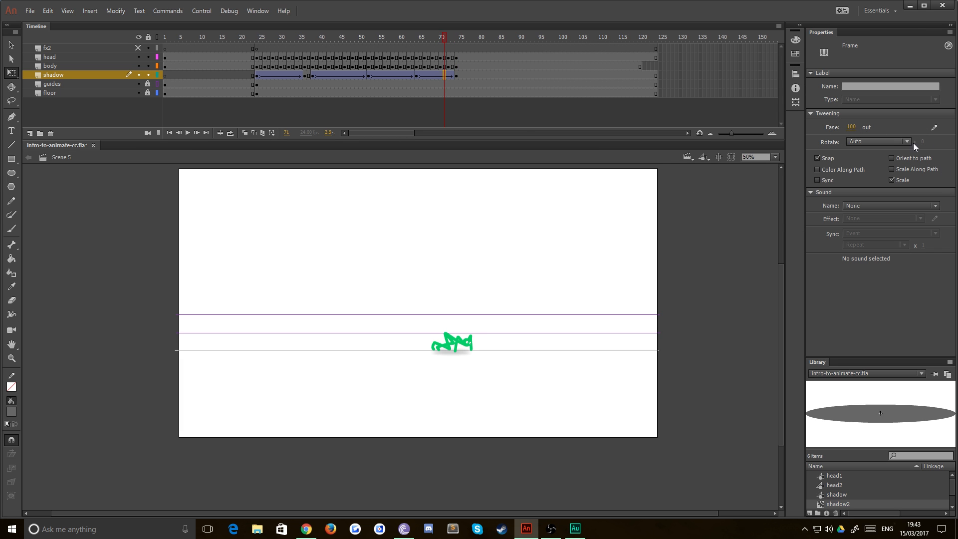
Step: Apply a custom ease-out curve to the shadow's frames 64–74 tween after previewing it in the editor
{"action": "left_click", "coordinate": [934, 127]}
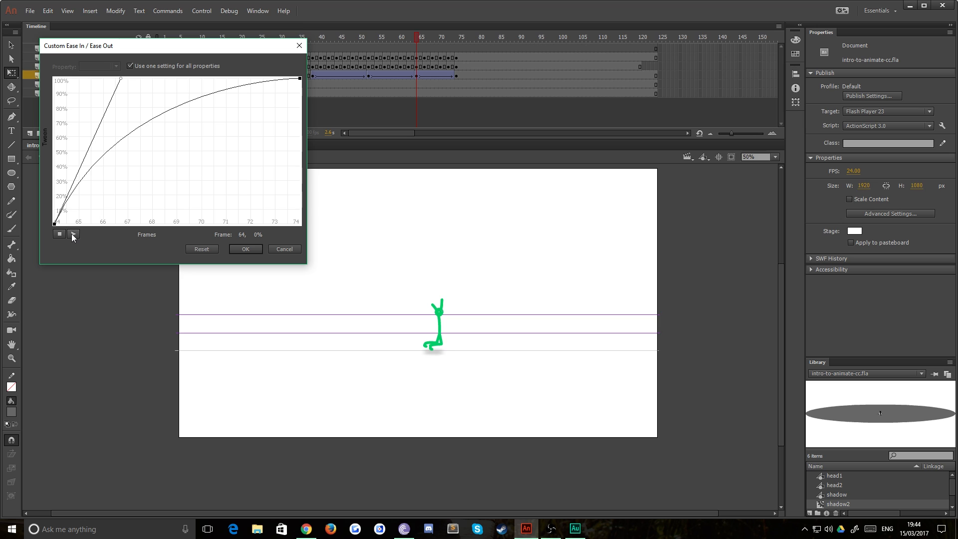
{"action": "left_click", "coordinate": [72, 234]}
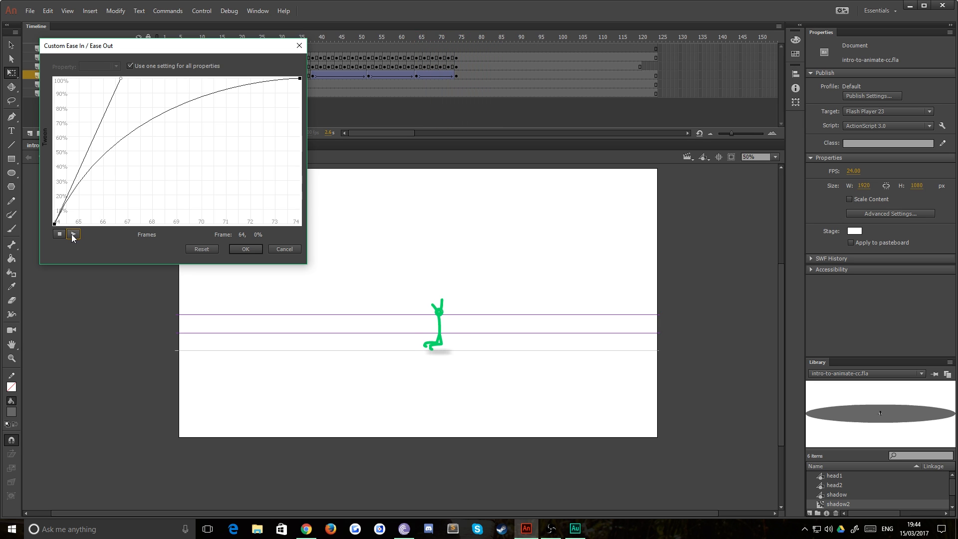
{"action": "left_click", "coordinate": [72, 234]}
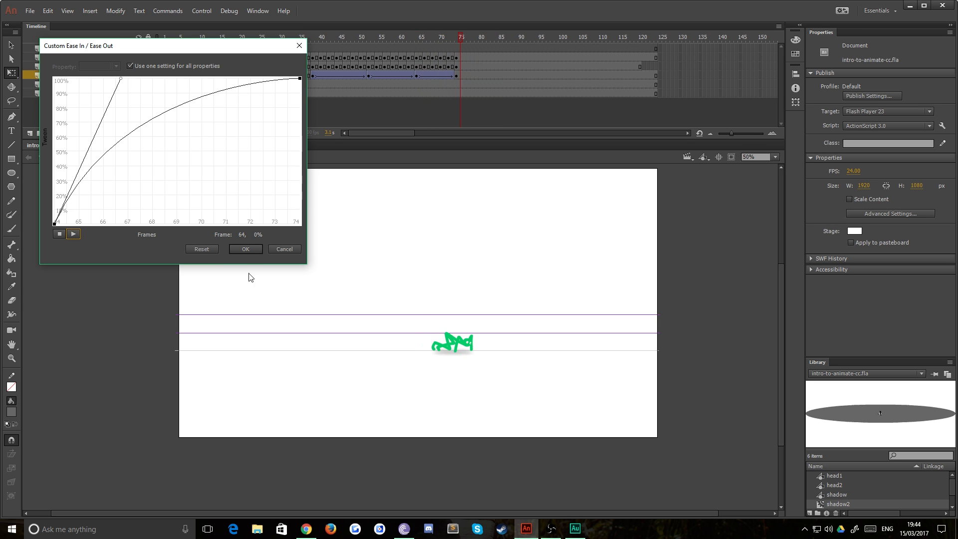
{"action": "left_click", "coordinate": [245, 249]}
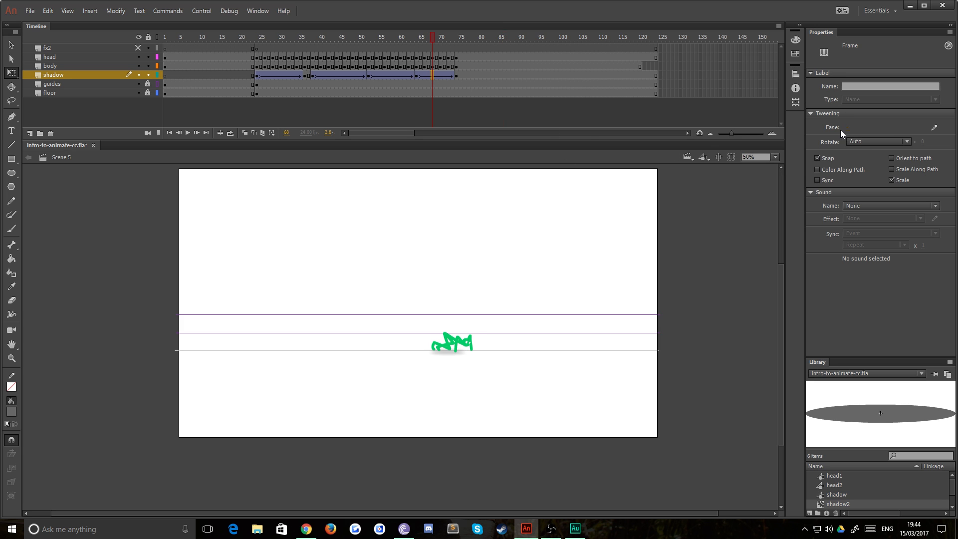
{"action": "mouse_move", "coordinate": [848, 126]}
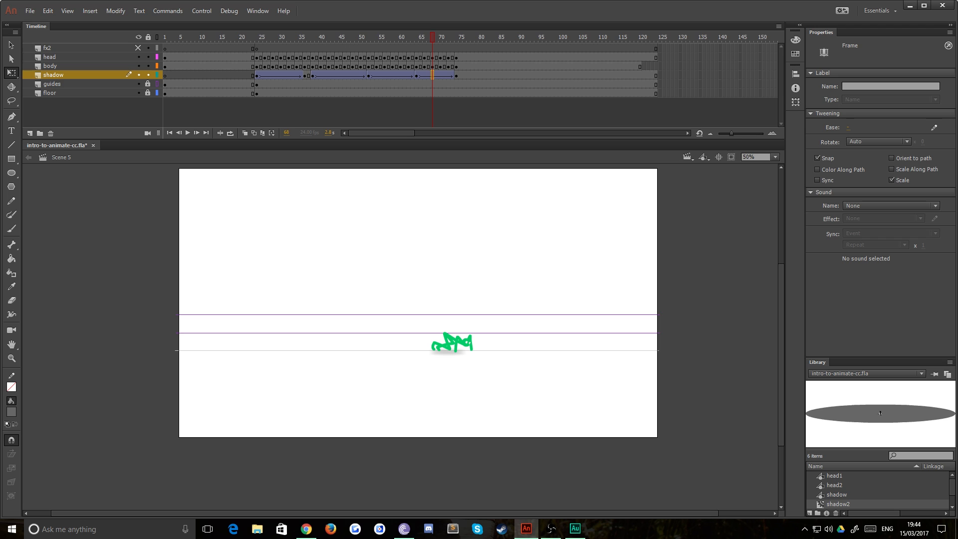
{"action": "mouse_move", "coordinate": [458, 78]}
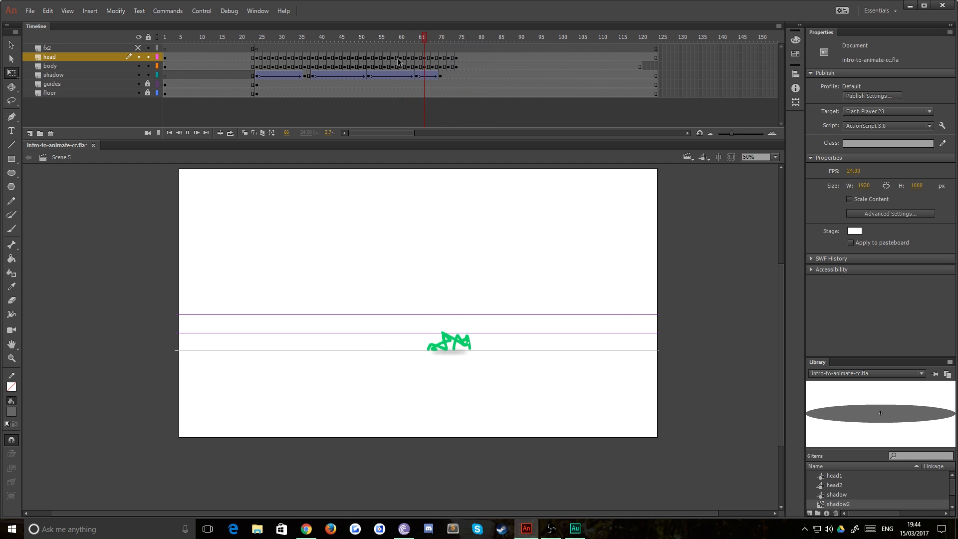
{"action": "left_click", "coordinate": [420, 37]}
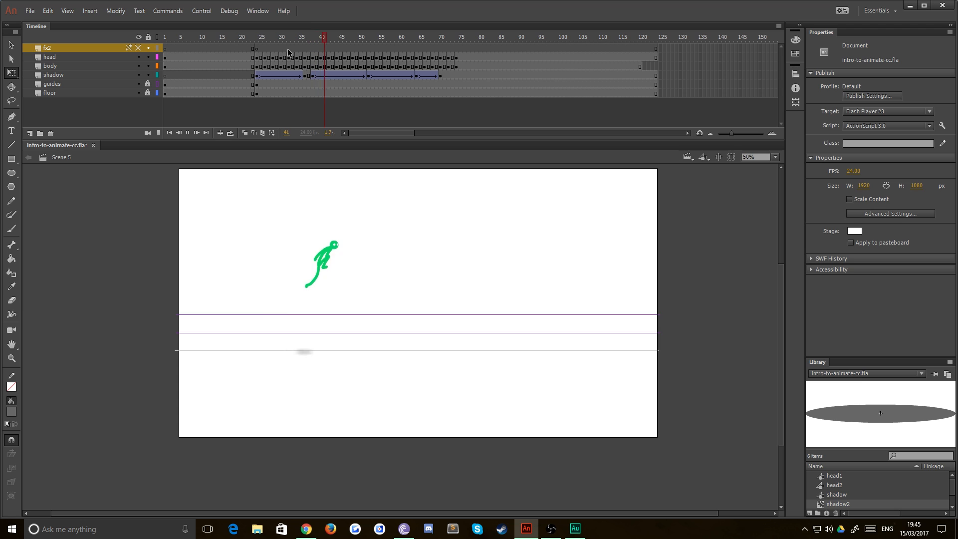
{"action": "left_click", "coordinate": [262, 37]}
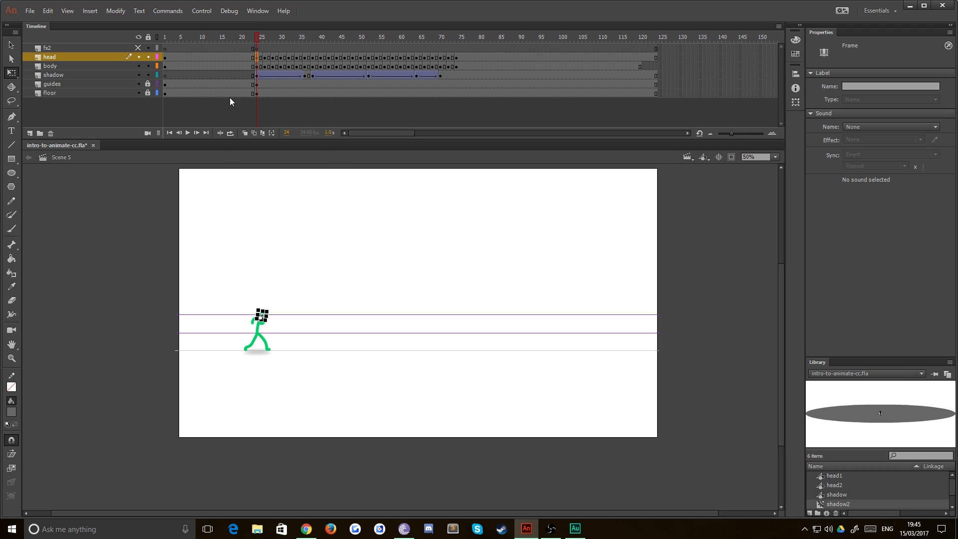
{"action": "left_click", "coordinate": [396, 266]}
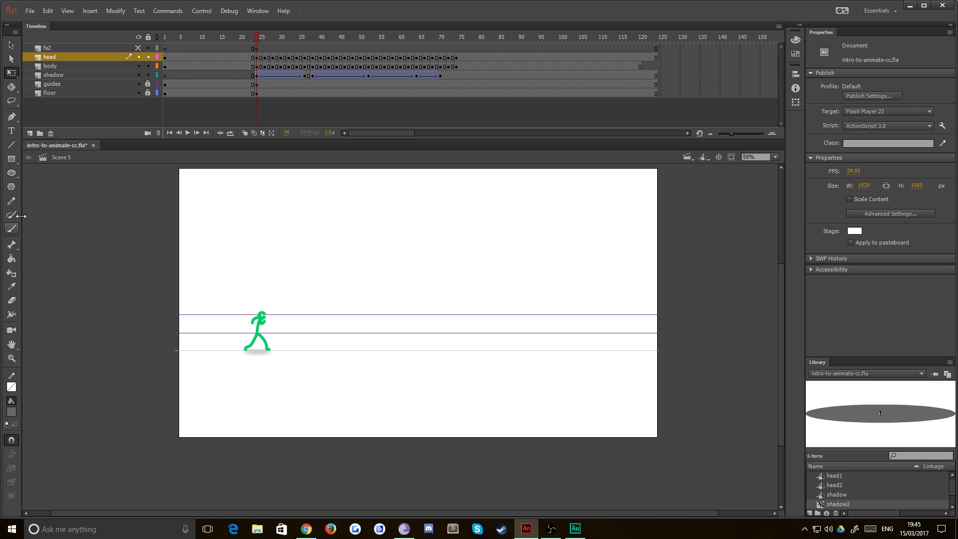
{"action": "mouse_move", "coordinate": [341, 305]}
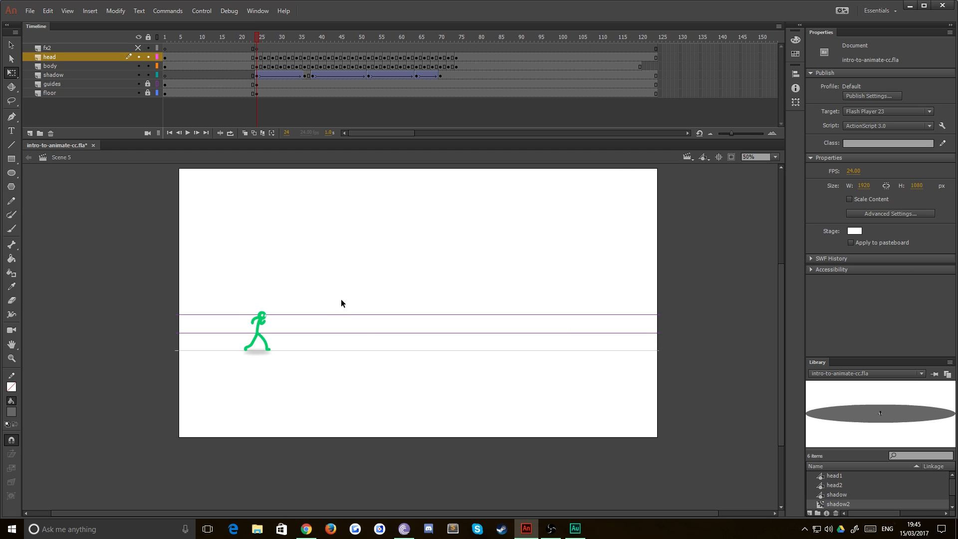
{"action": "mouse_move", "coordinate": [56, 61]}
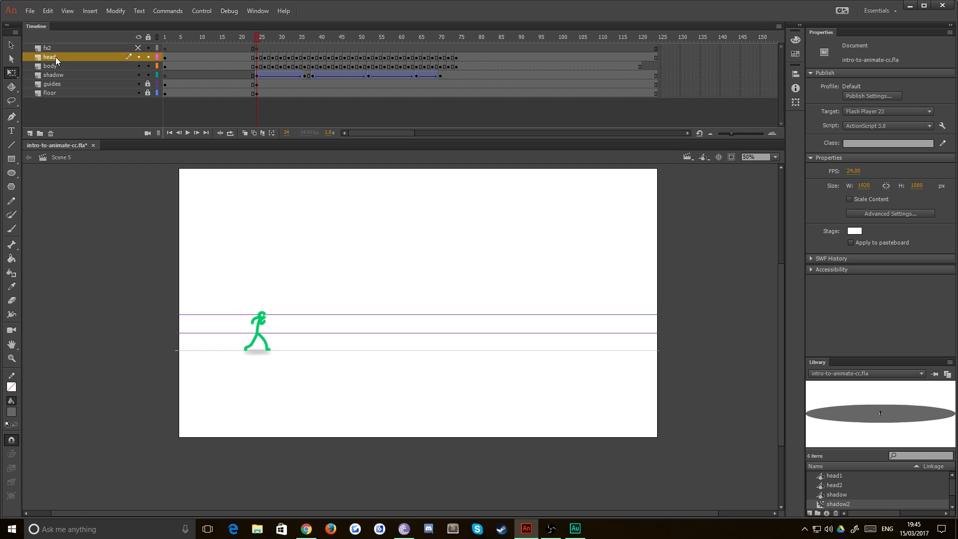